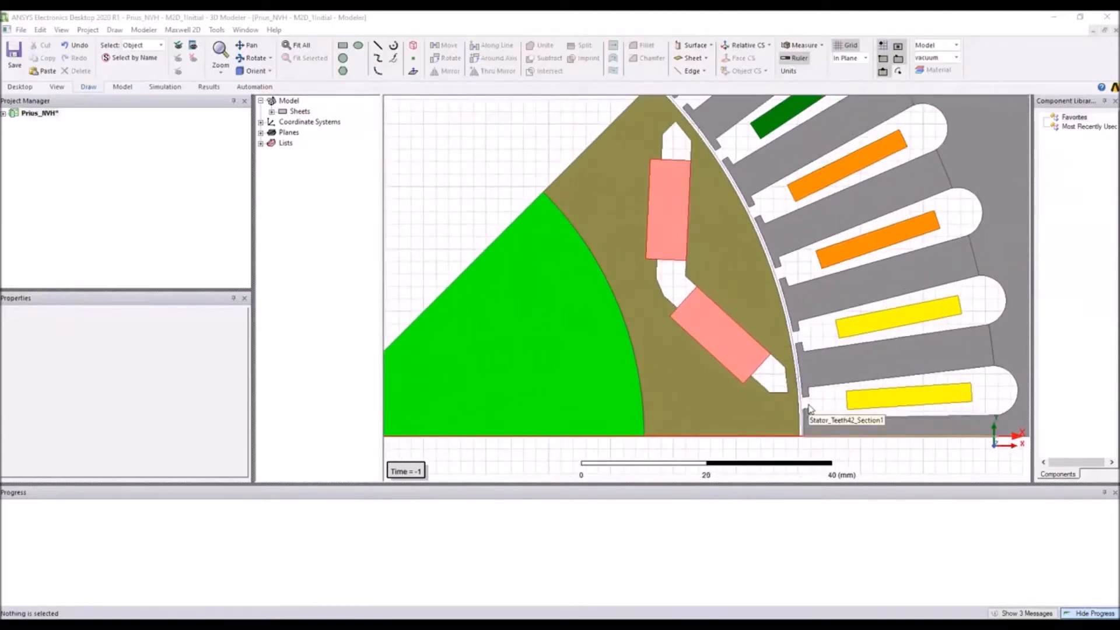
mouse_move(800, 407)
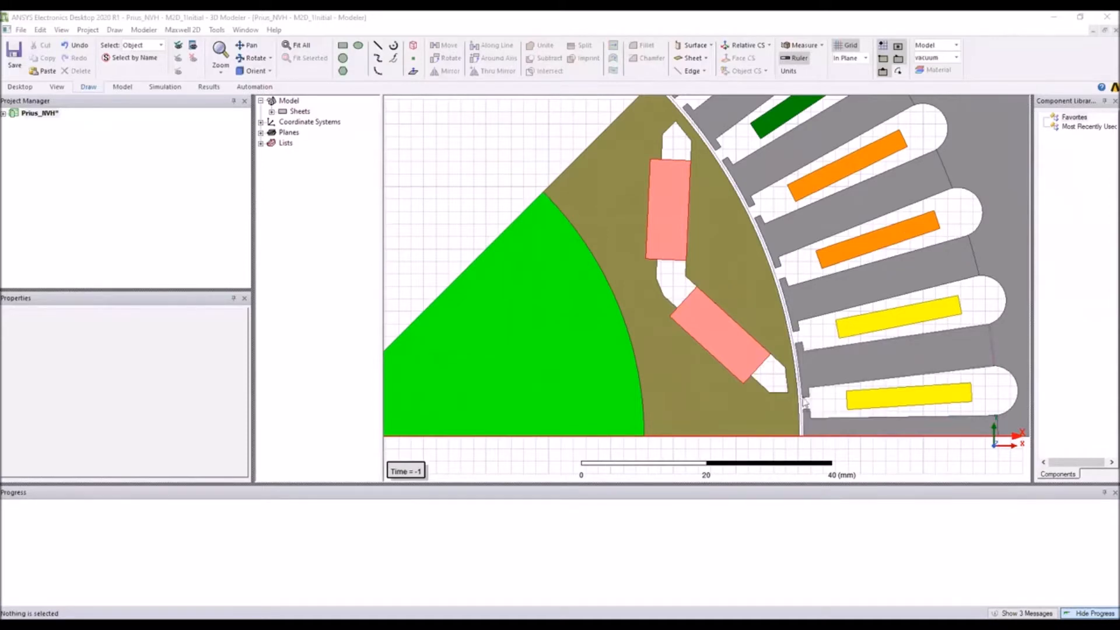
mouse_move(804, 400)
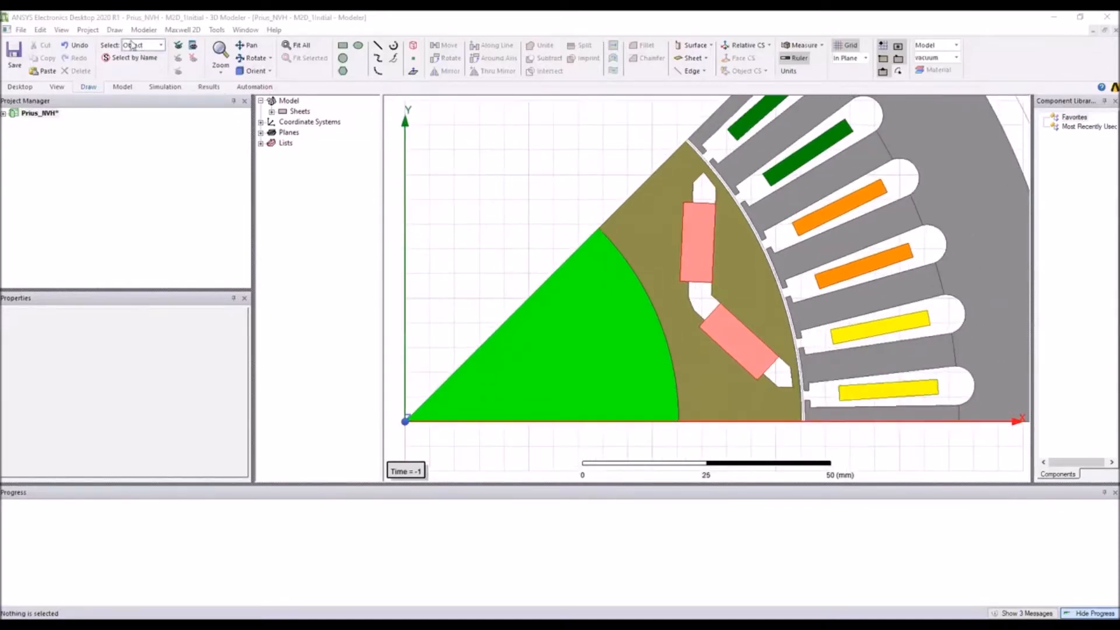
Step: Draw Polyline1 as a short line at the stator tooth tip beside the air gap
left_click(115, 30)
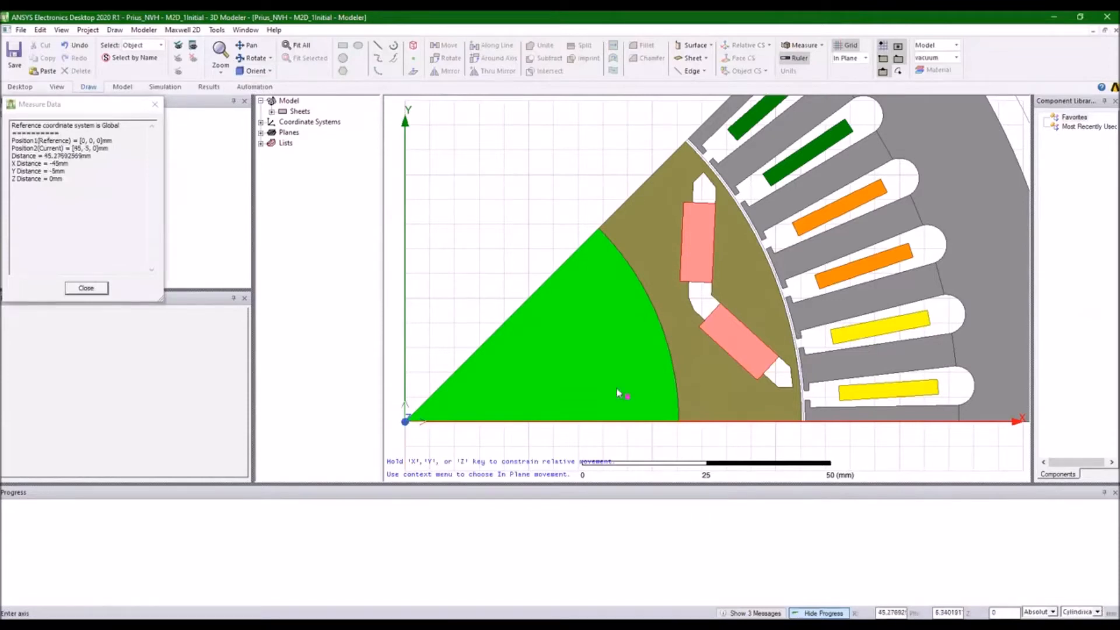
left_click(405, 420)
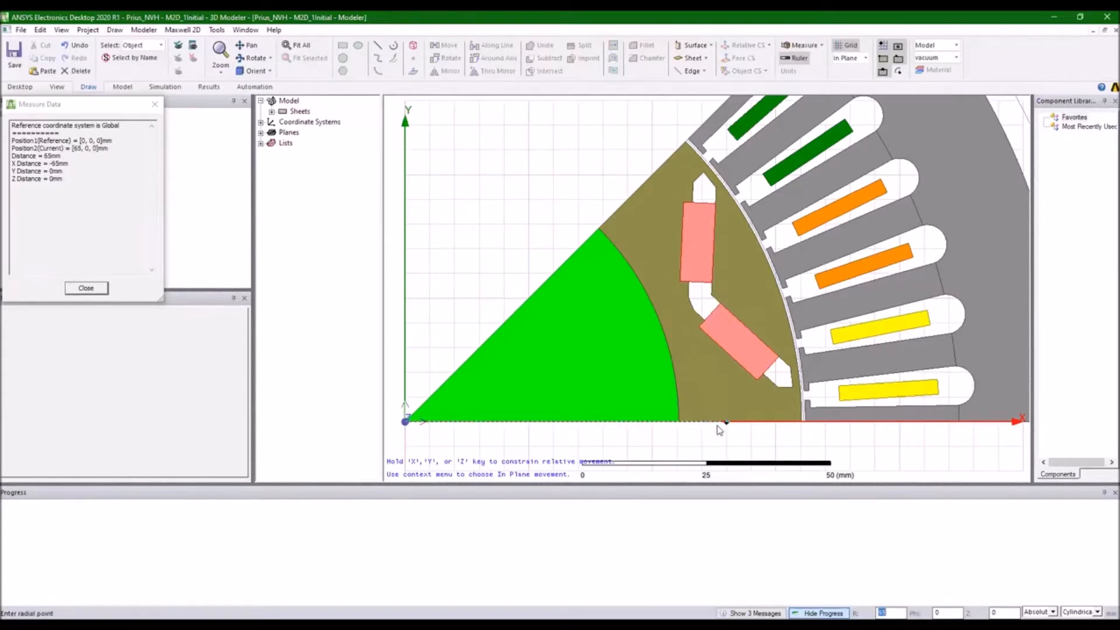
mouse_move(726, 422)
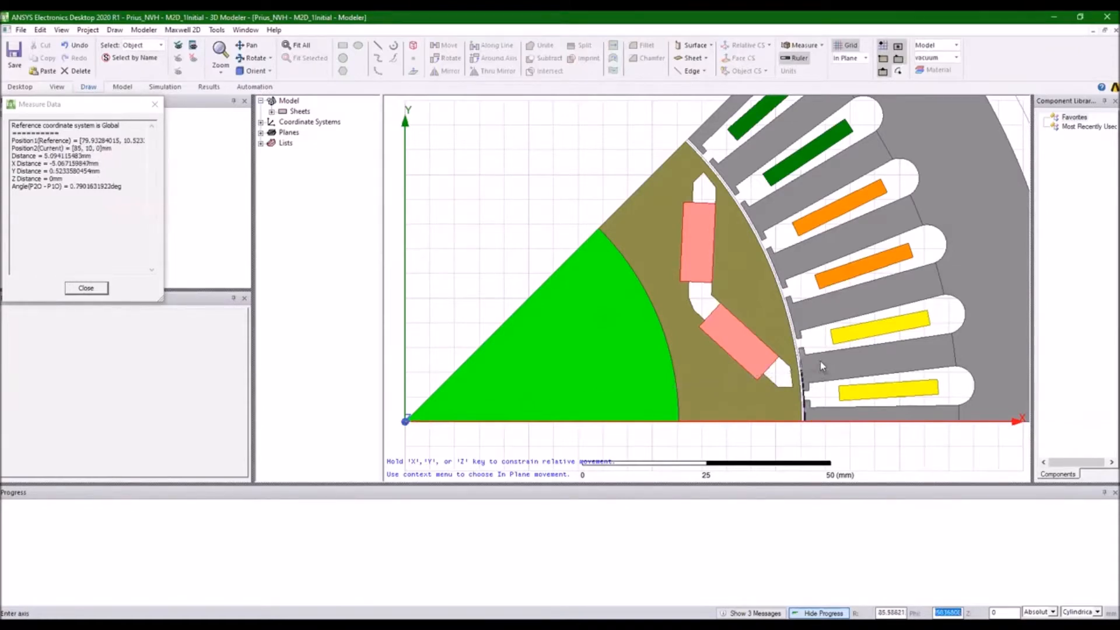
right_click(820, 367)
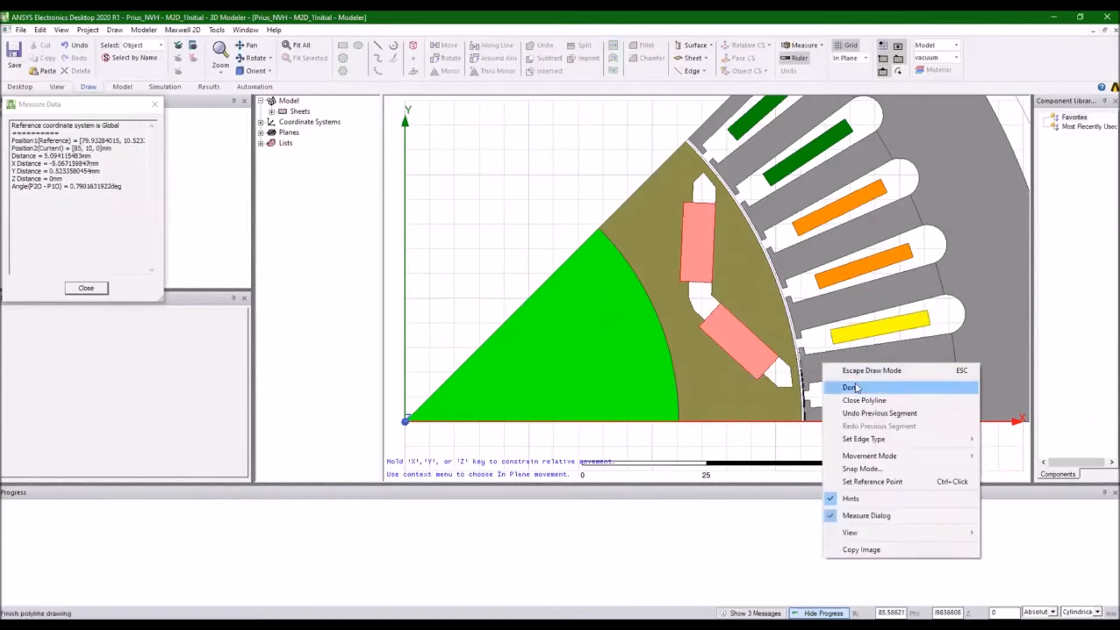
left_click(850, 386)
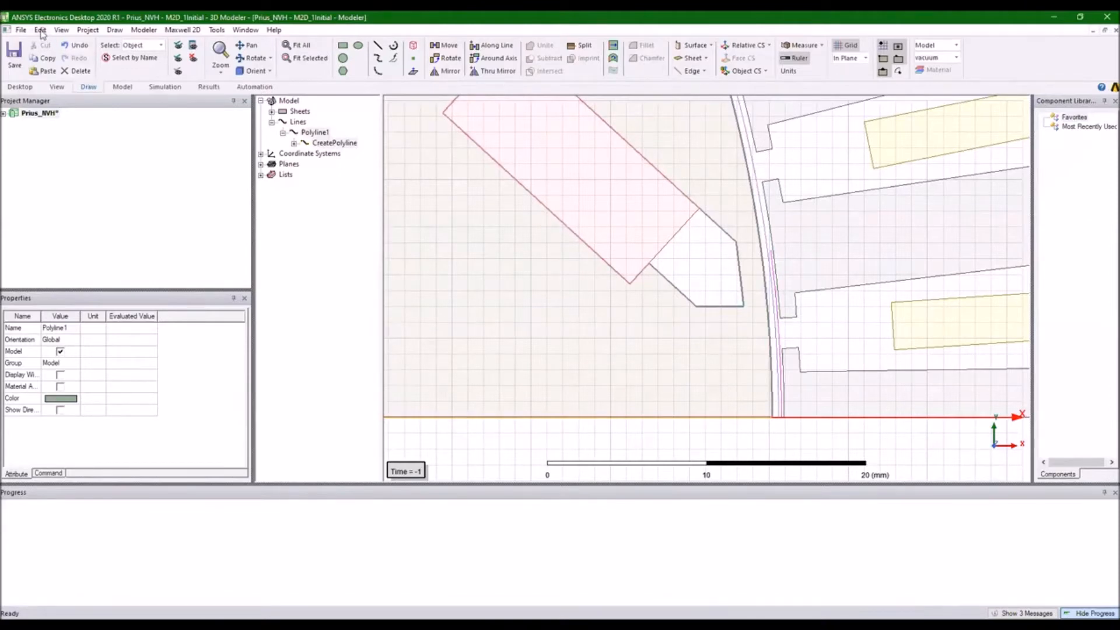
Step: Rotate Polyline1 -3.75° around the Z axis using Edit > Arrange > Rotate
left_click(40, 29)
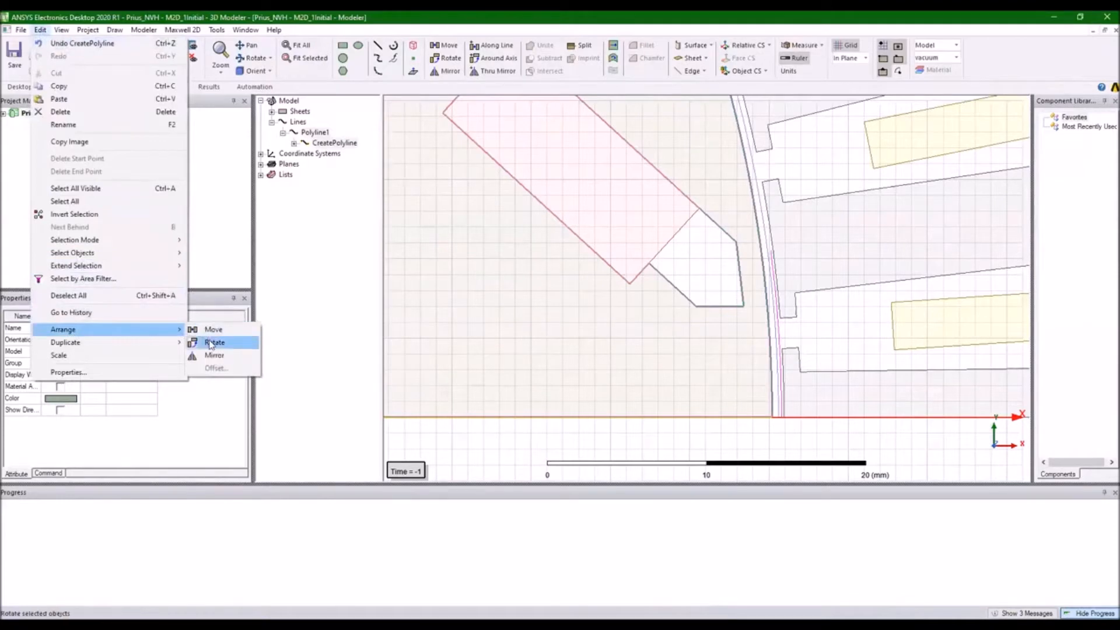
left_click(214, 342)
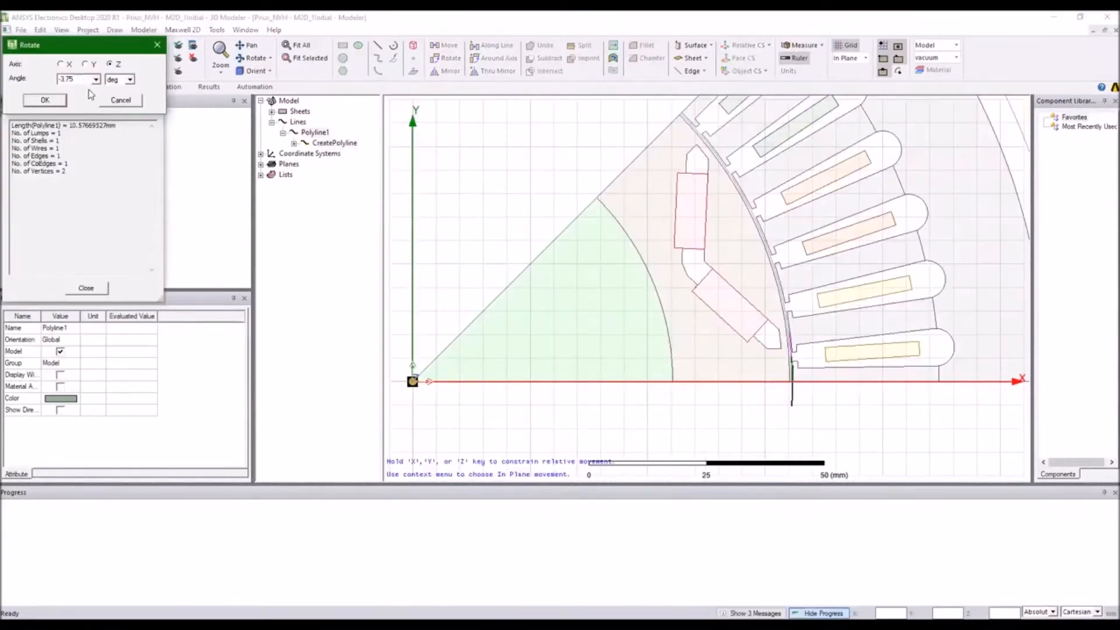
left_click(45, 99)
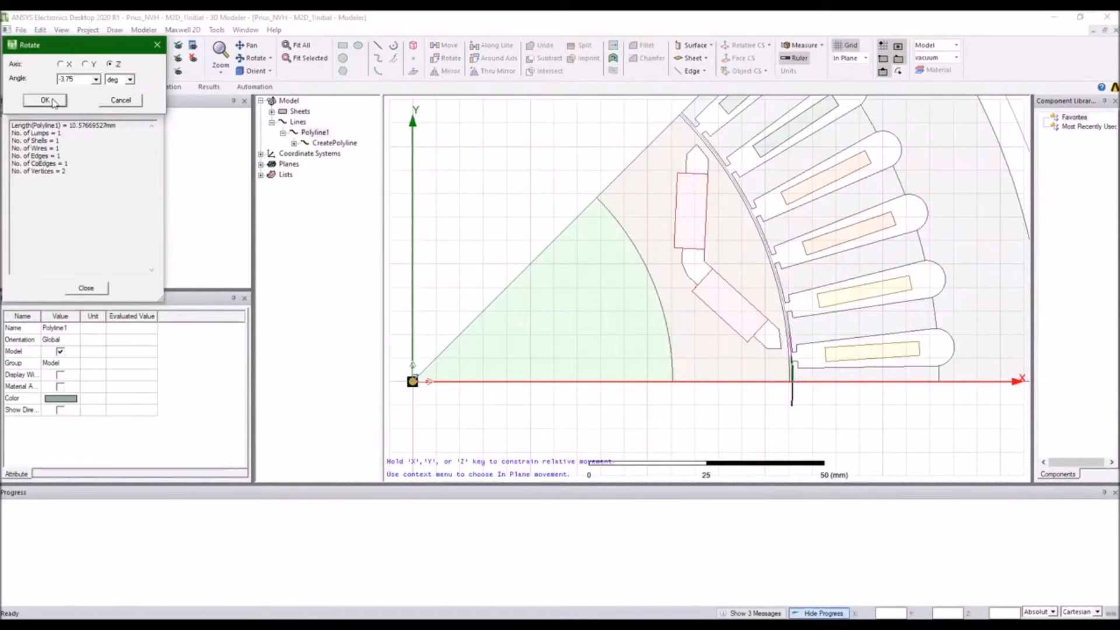
left_click(45, 99)
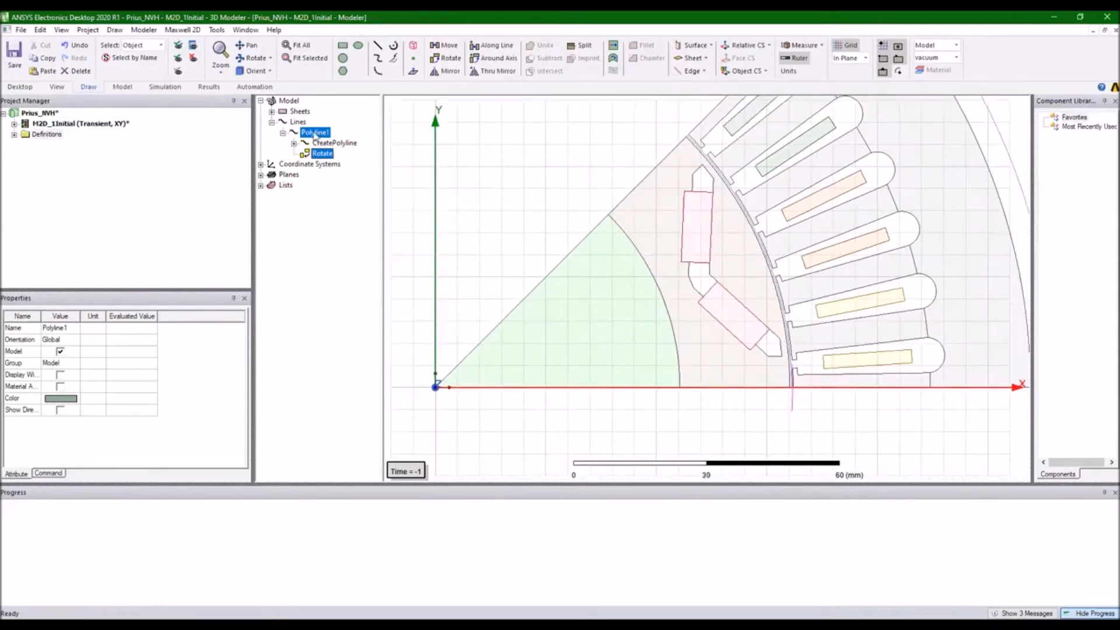
Step: Rename Polyline1 to Tip1 in its Properties dialog
double_click(312, 132)
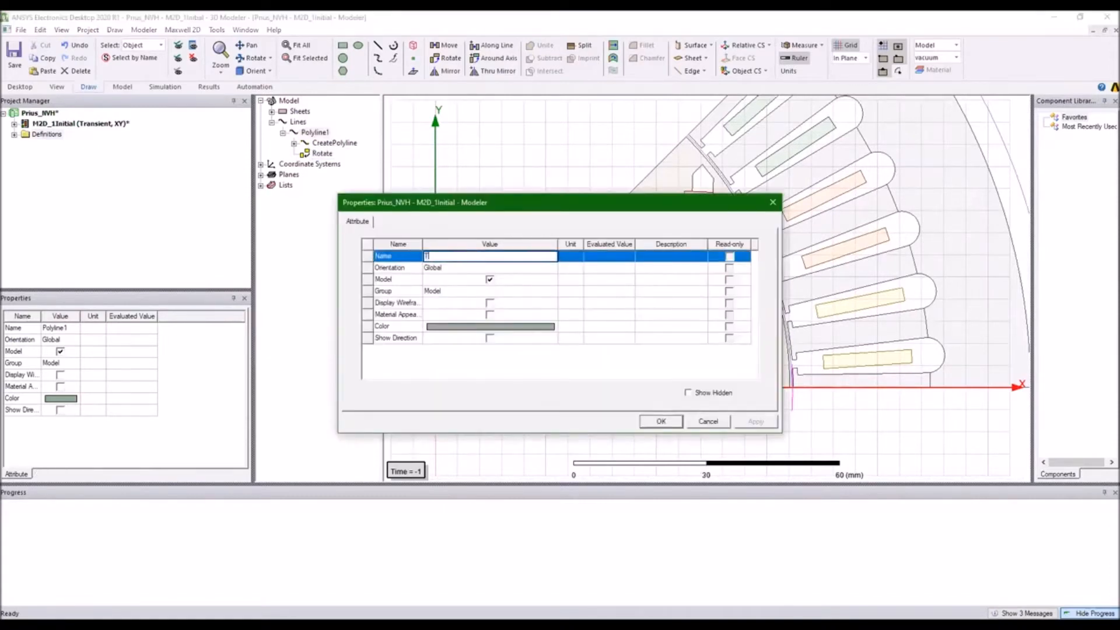
type("Tp1")
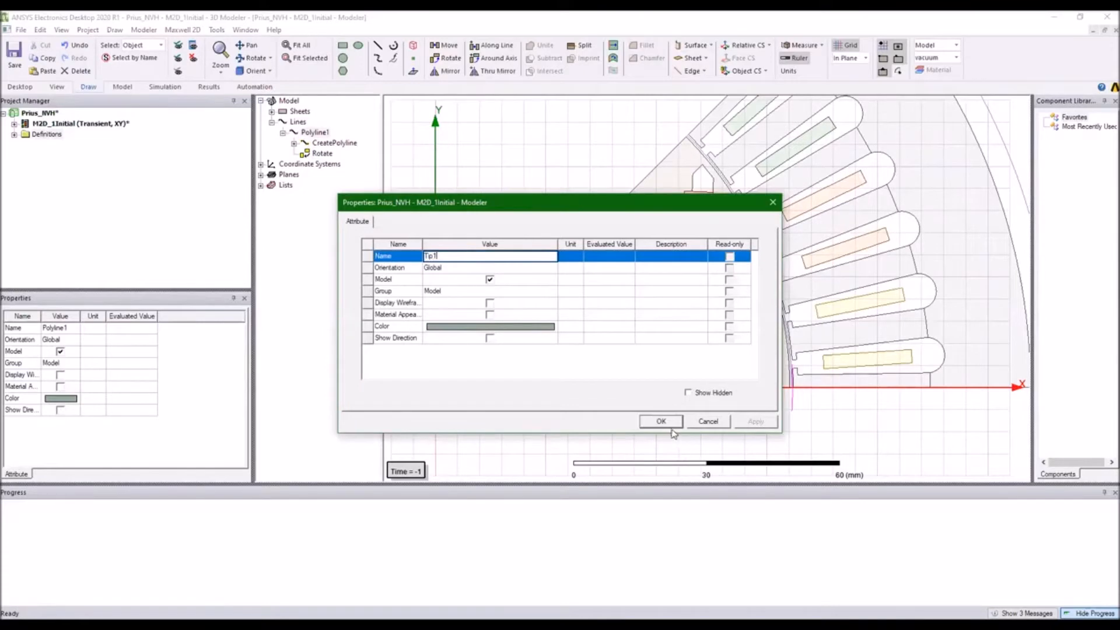
left_click(660, 420)
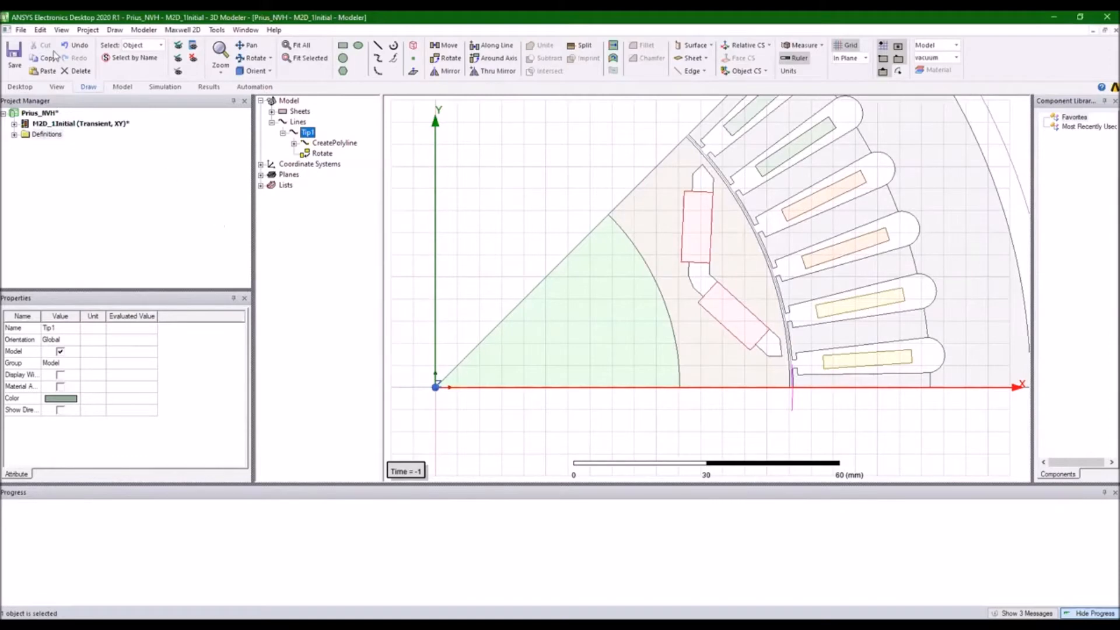
Step: Duplicate Tip1 around Z at 7.5° for seven lines, creating Tip1_1 through Tip1_6
left_click(39, 29)
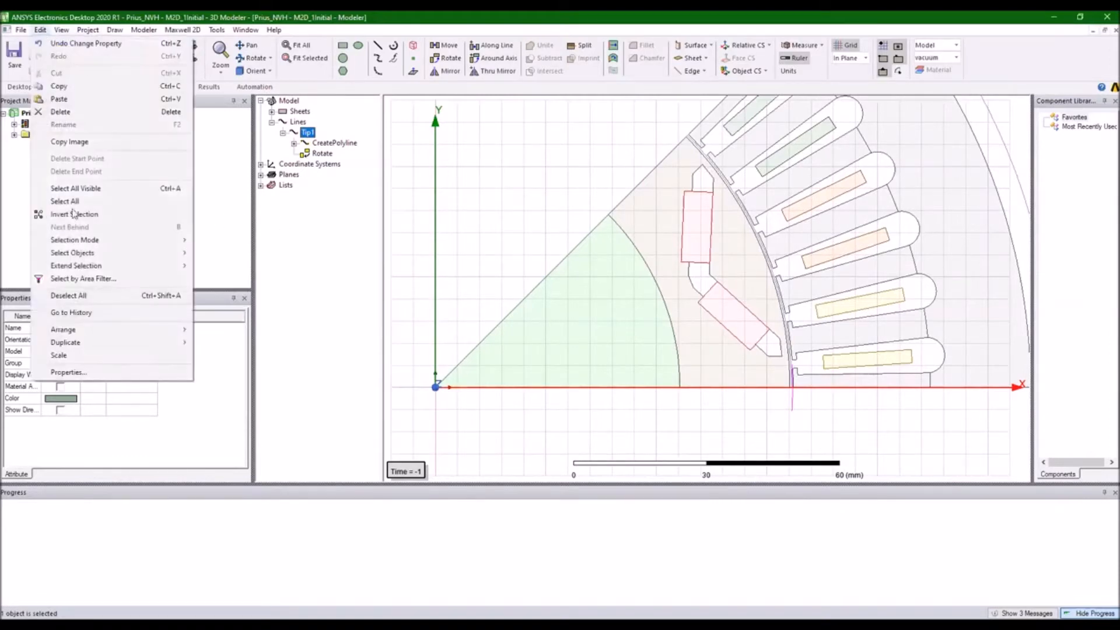
mouse_move(65, 342)
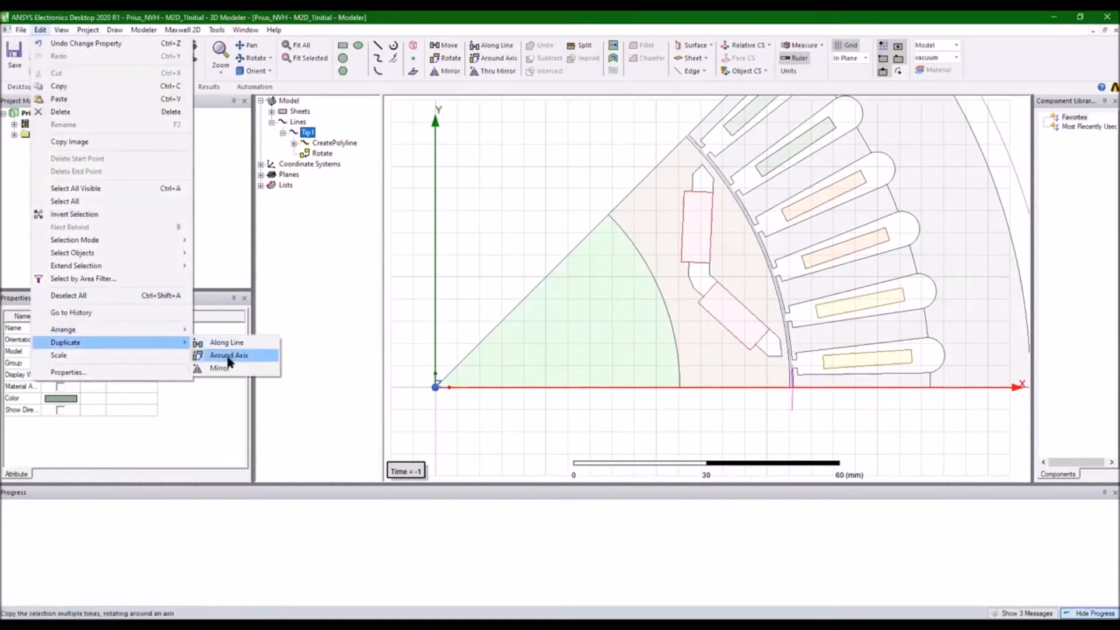
left_click(228, 355)
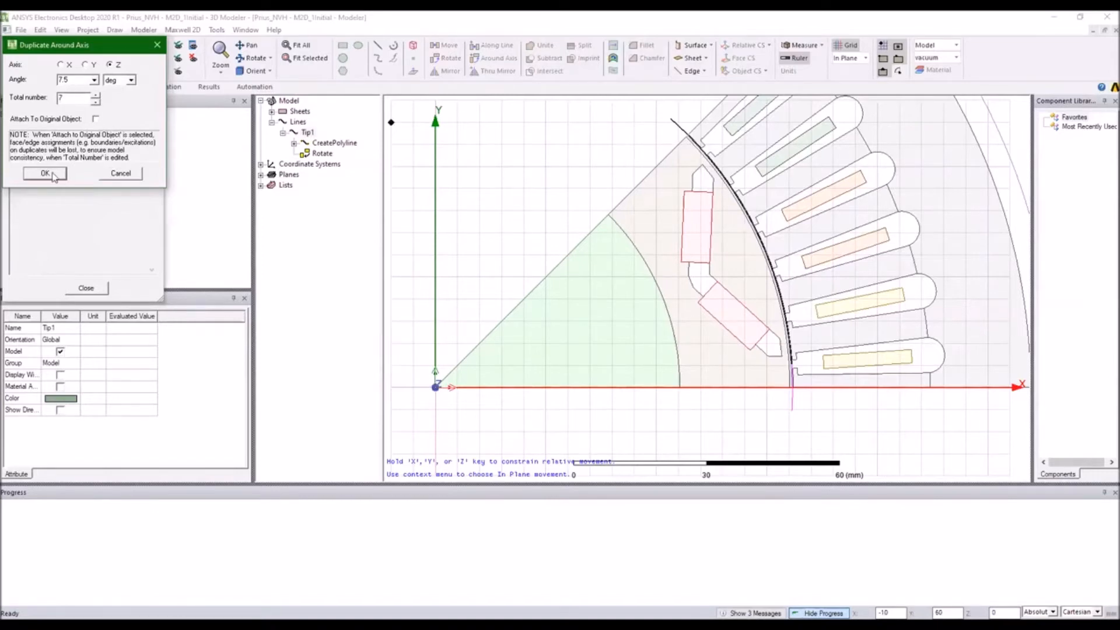
left_click(44, 172)
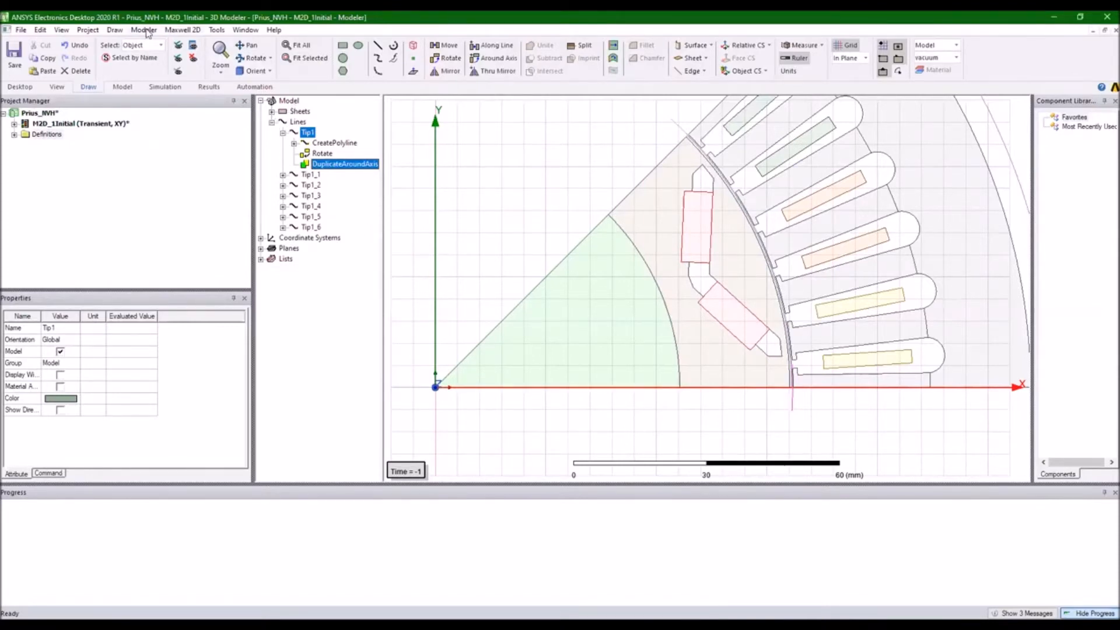
Step: Split Tip1 with the ZX plane, keeping the positive side
left_click(143, 29)
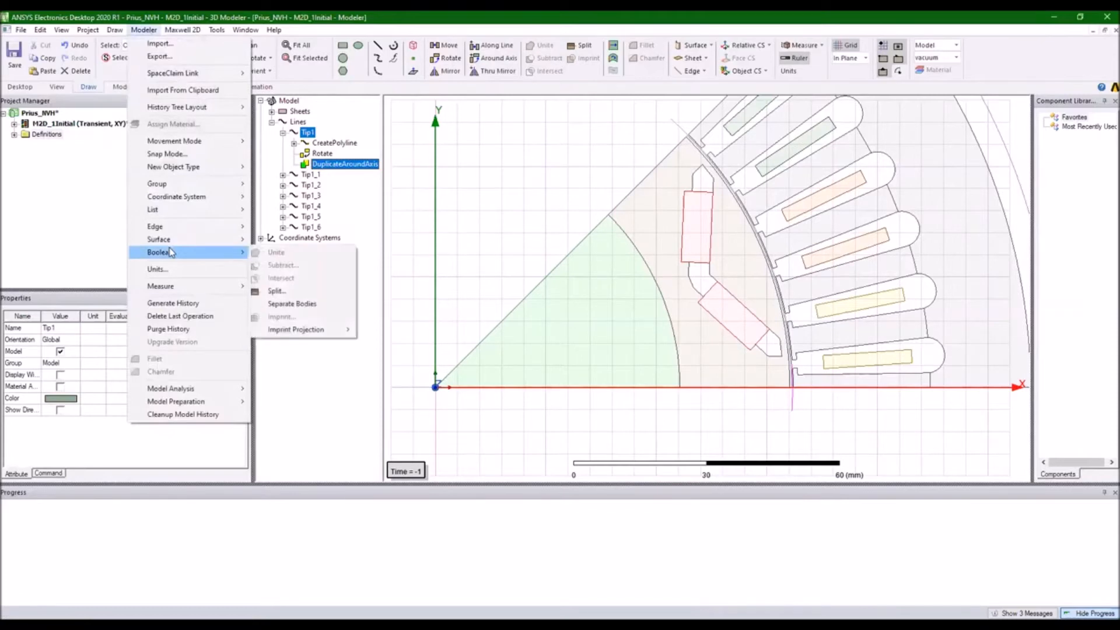
mouse_move(277, 290)
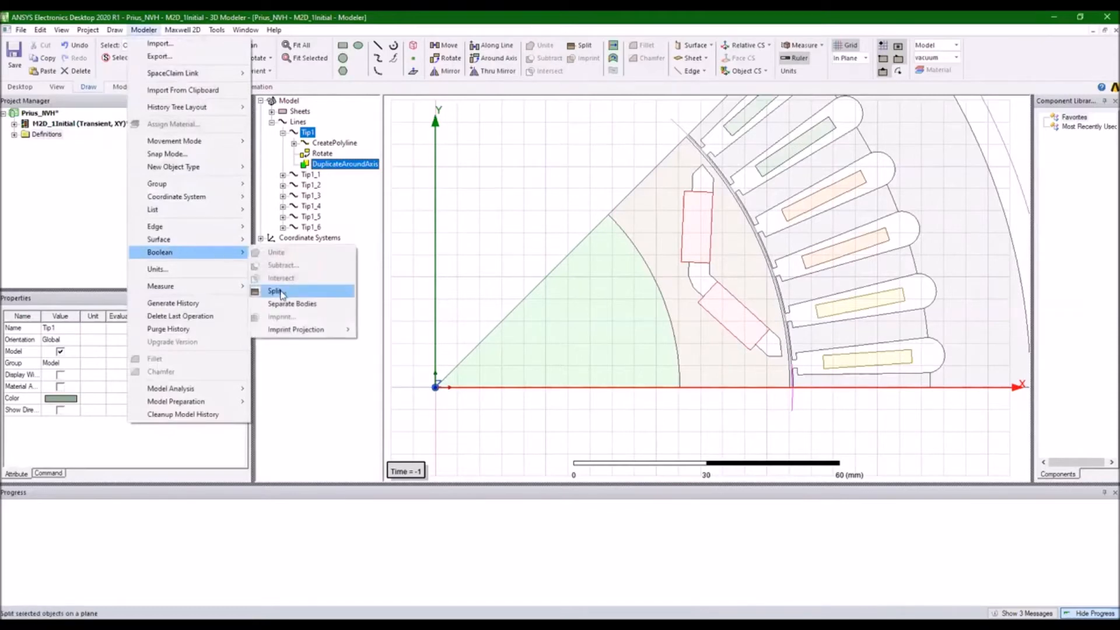
left_click(276, 290)
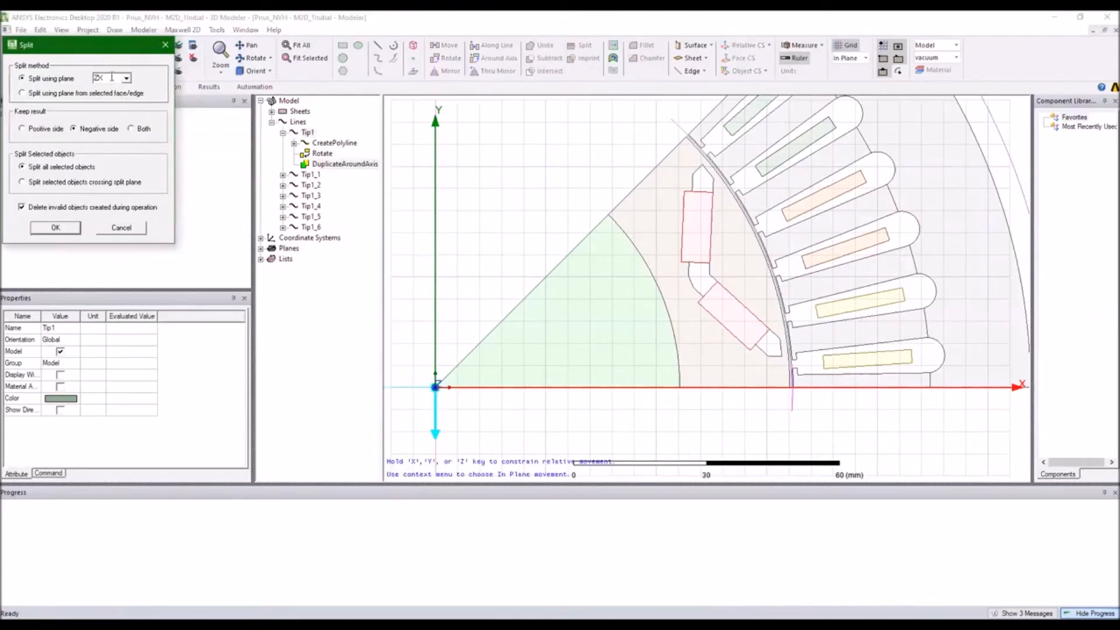
left_click(22, 128)
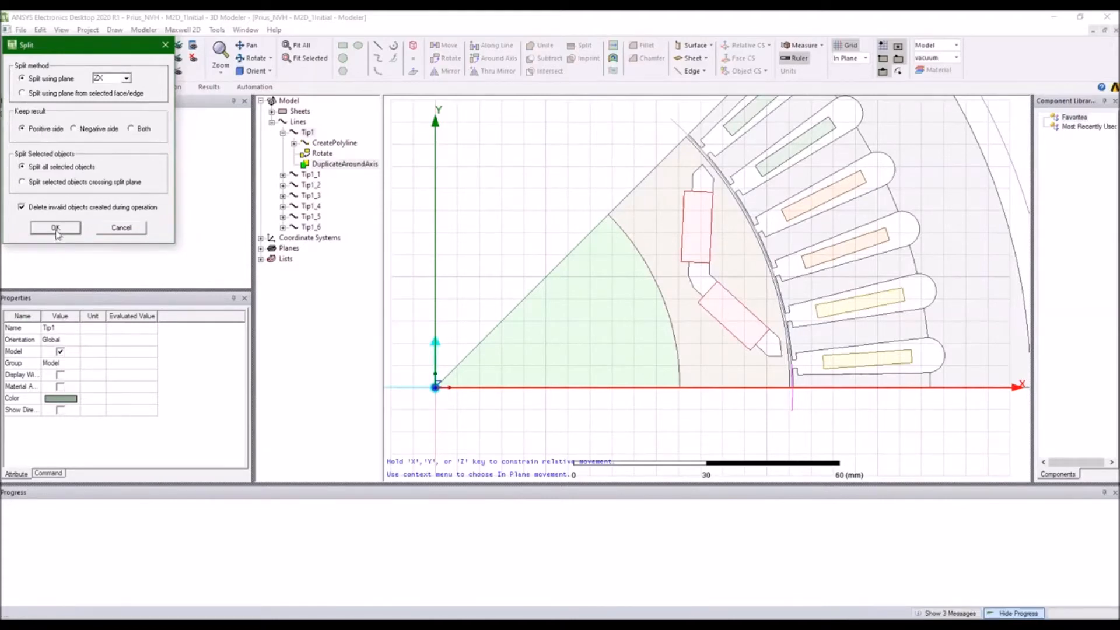
left_click(55, 228)
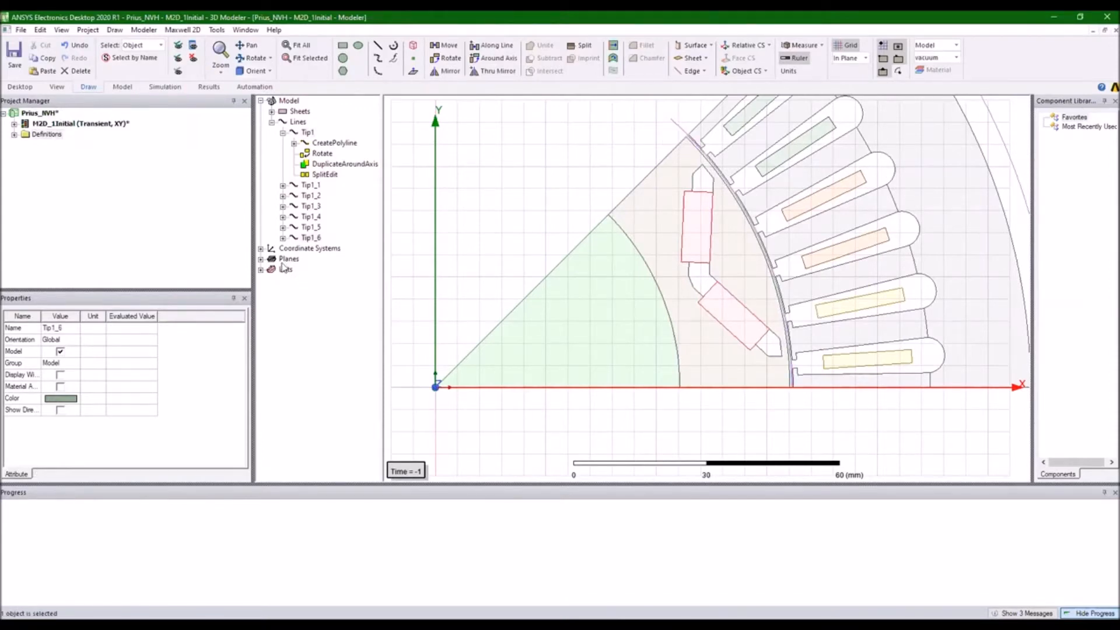
Step: Split Tip1_6 along RelativeCS1's ZX plane, keeping only the negative side
left_click(262, 247)
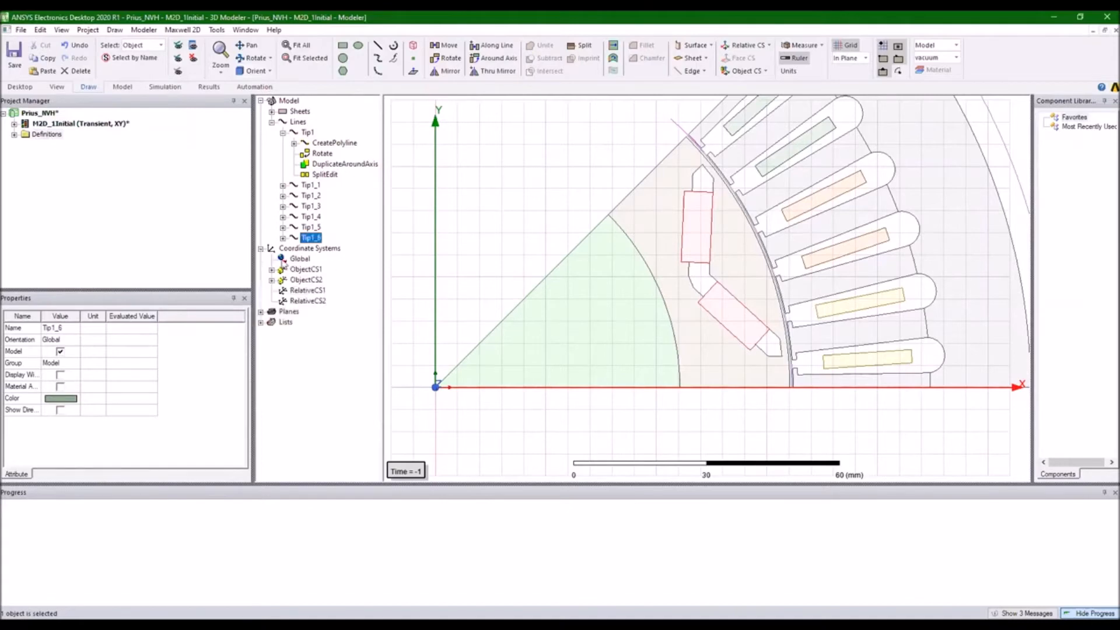
left_click(308, 290)
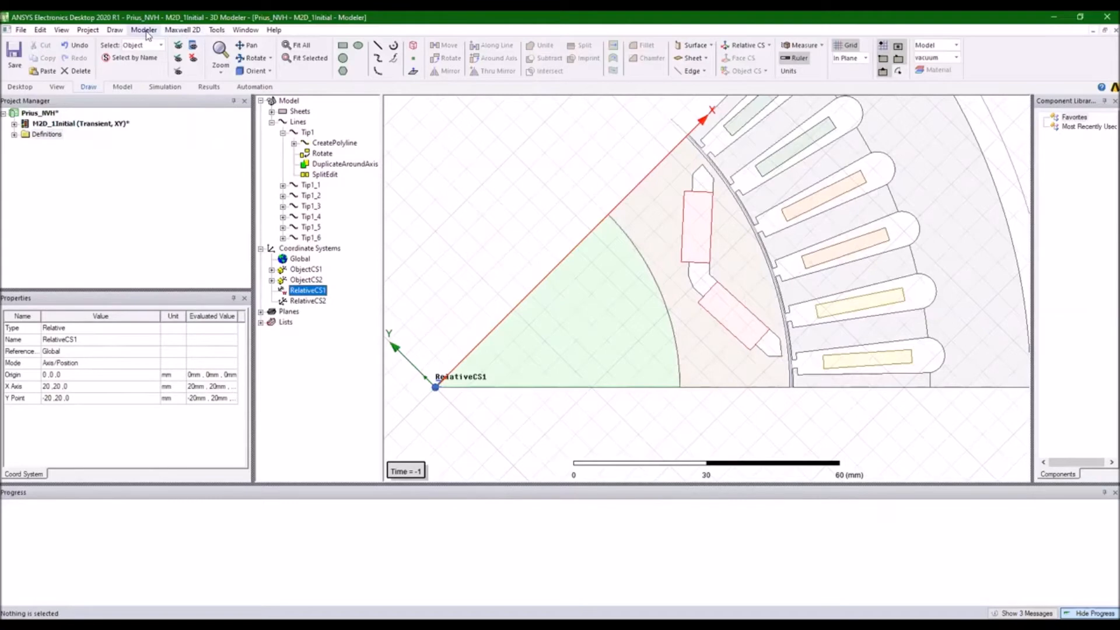
left_click(144, 30)
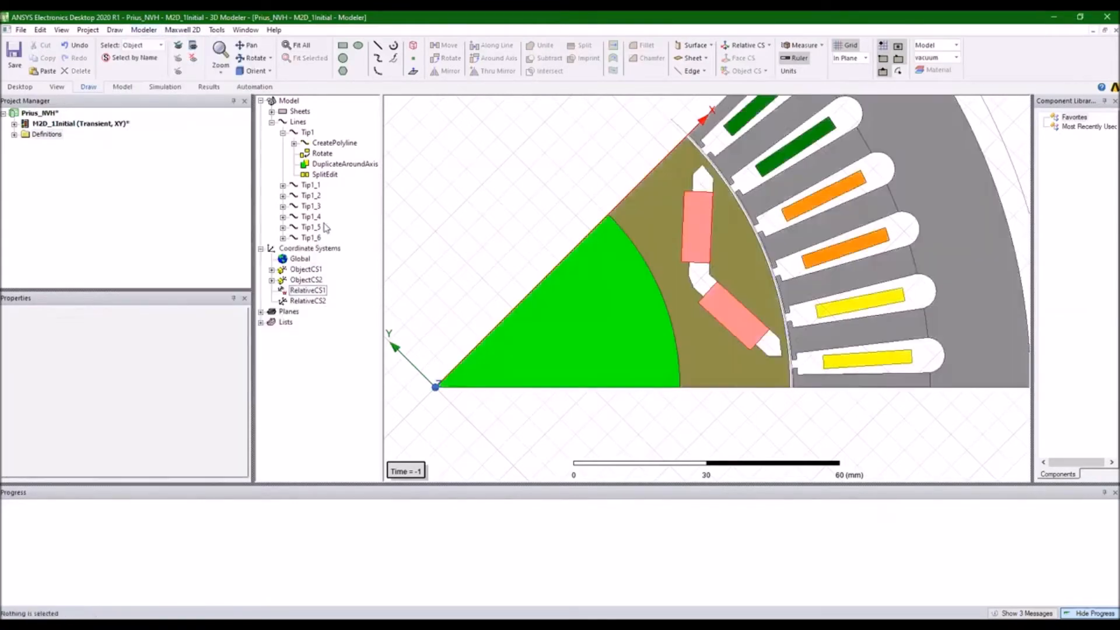
left_click(311, 237)
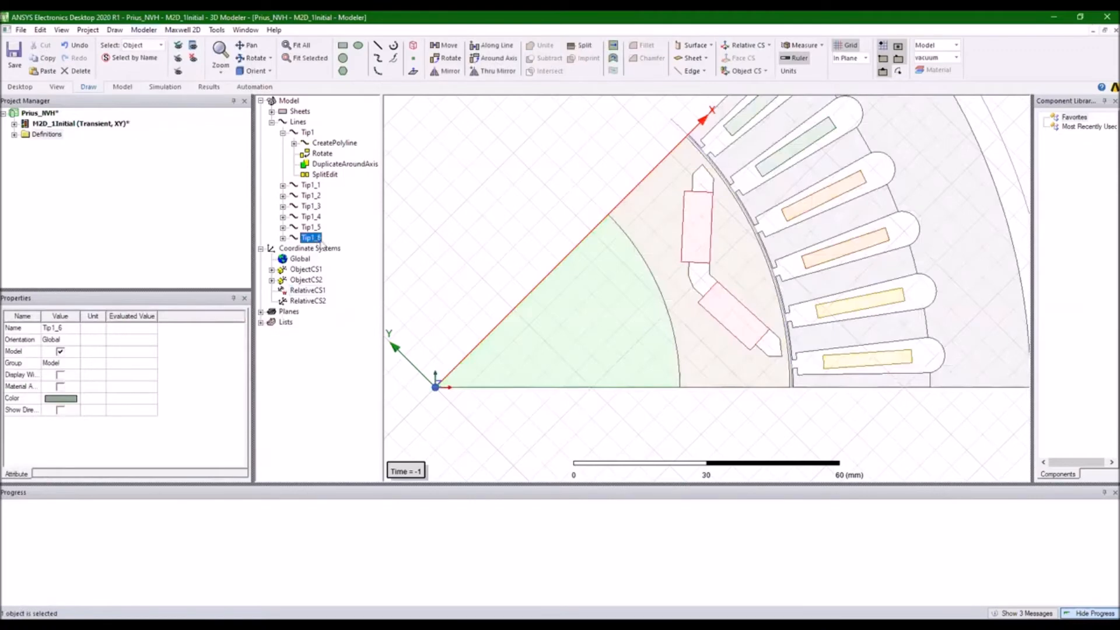
left_click(144, 29)
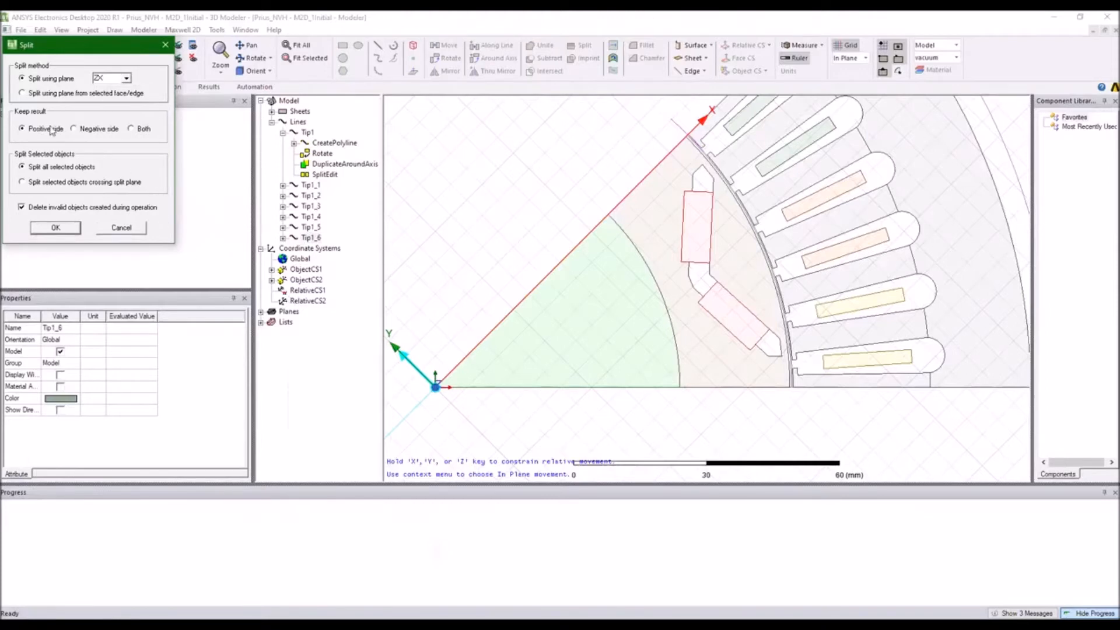
left_click(74, 129)
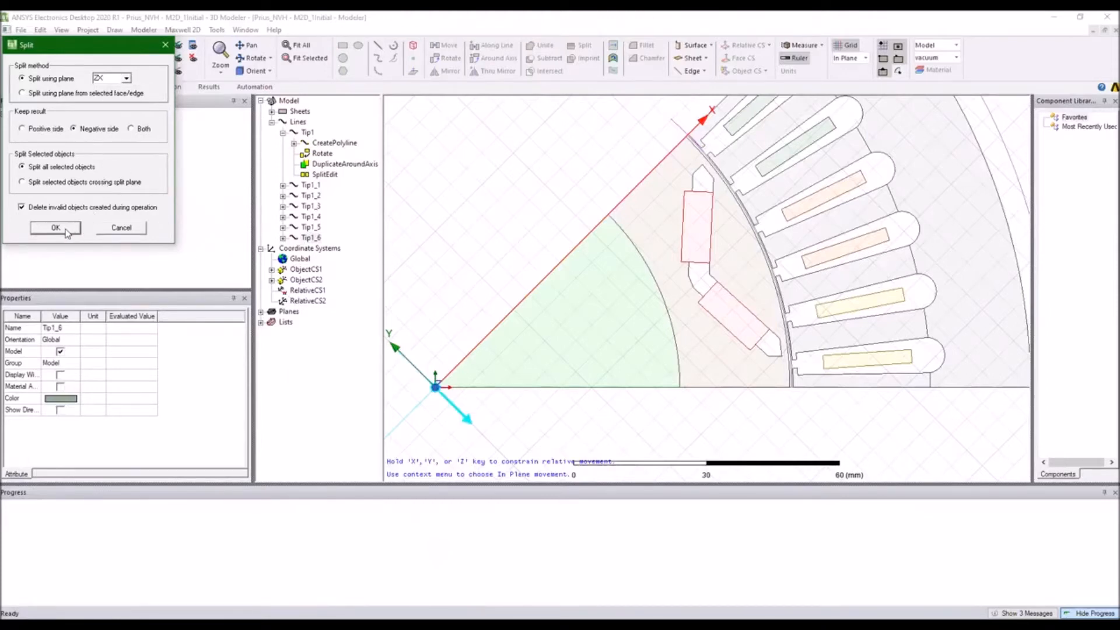
left_click(55, 227)
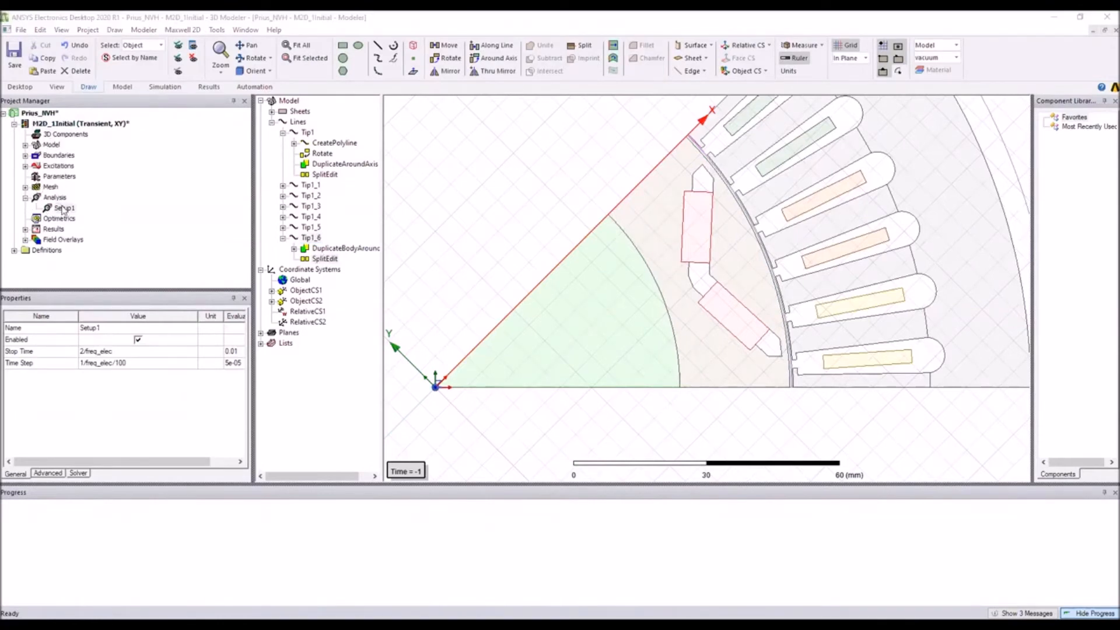
double_click(64, 207)
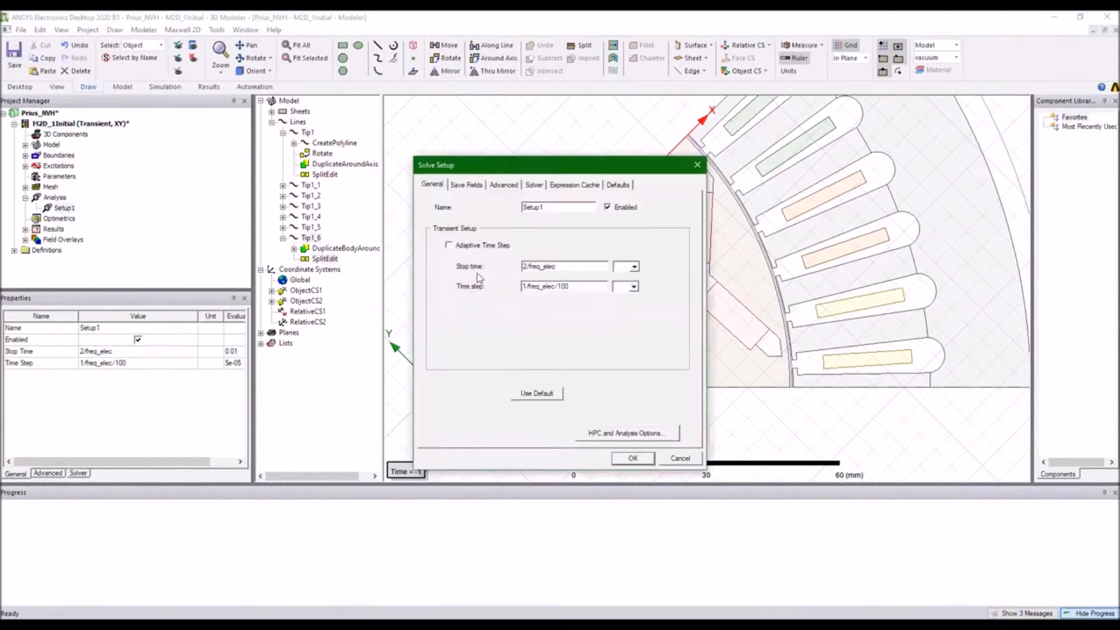
mouse_move(518, 303)
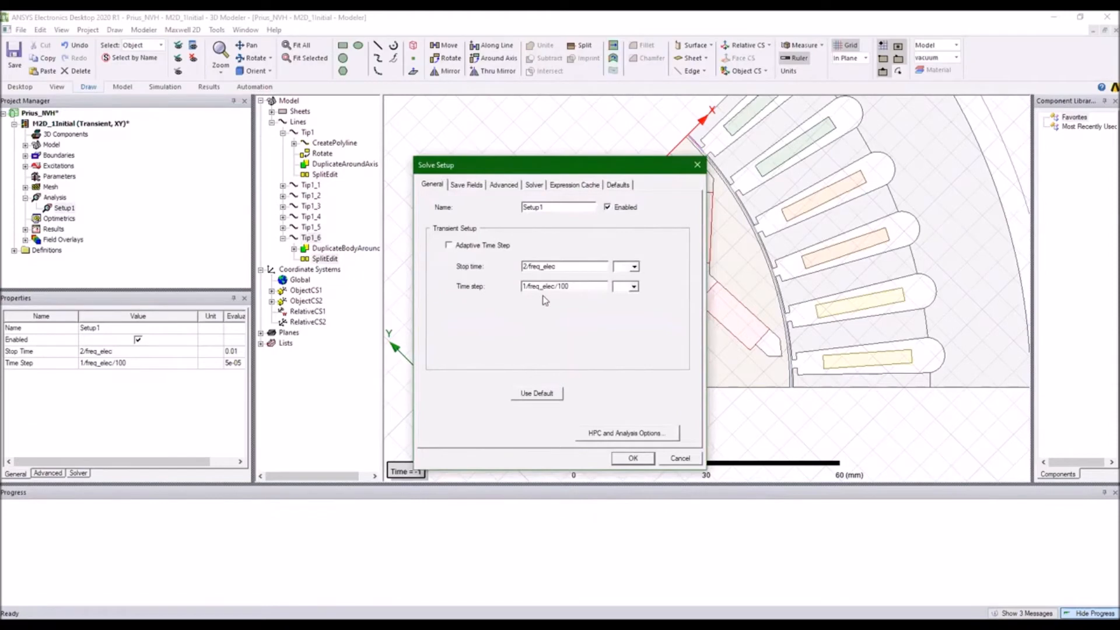
mouse_move(547, 300)
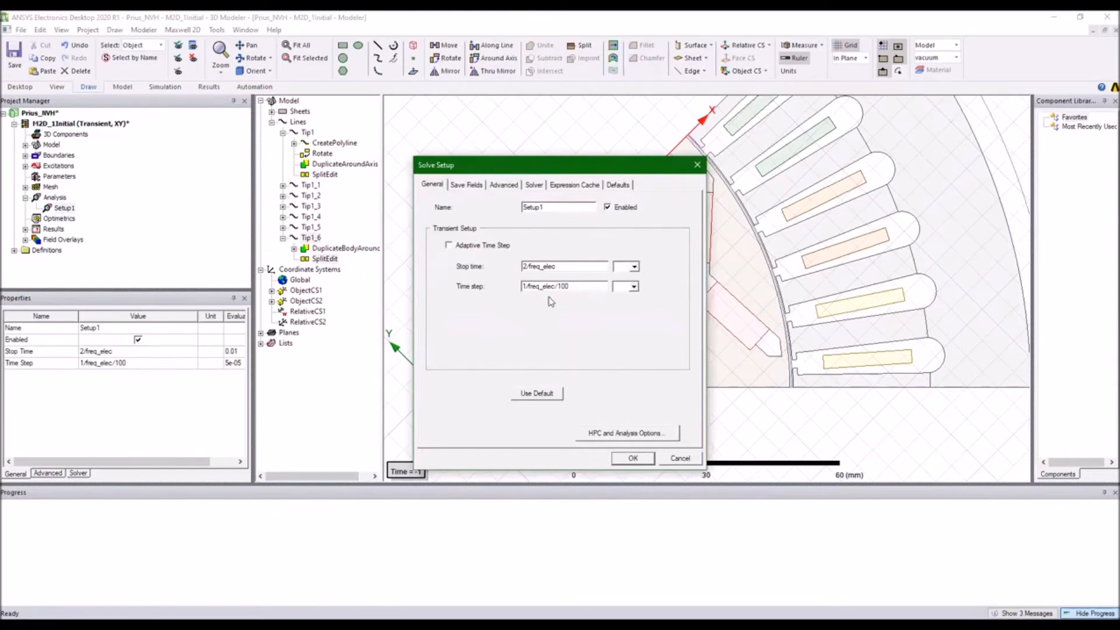
mouse_move(576, 340)
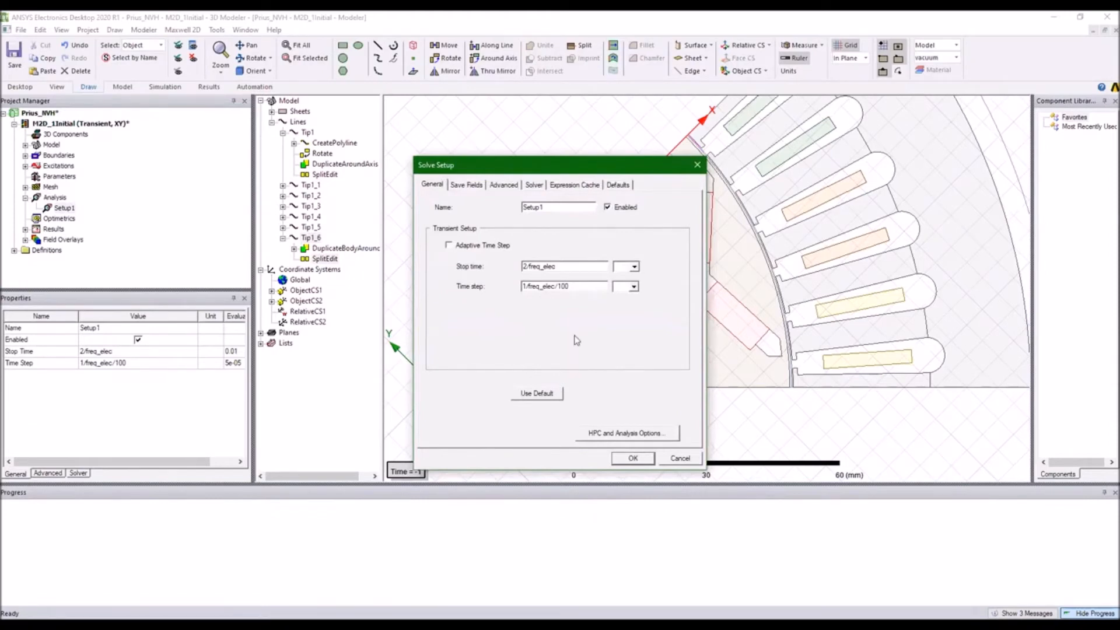
mouse_move(629, 386)
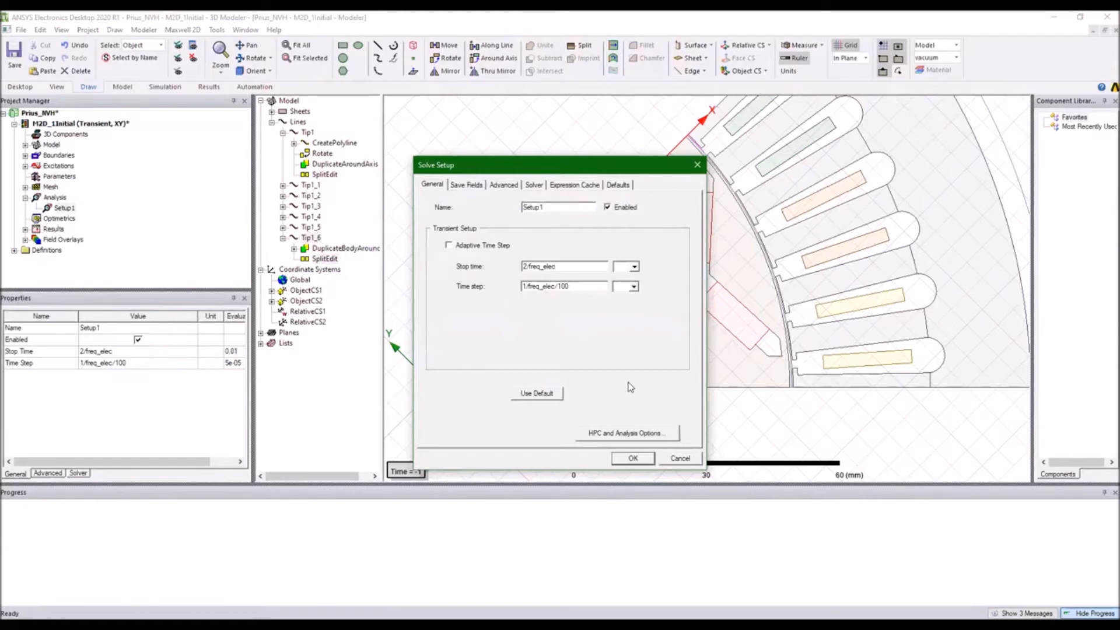
mouse_move(625, 384)
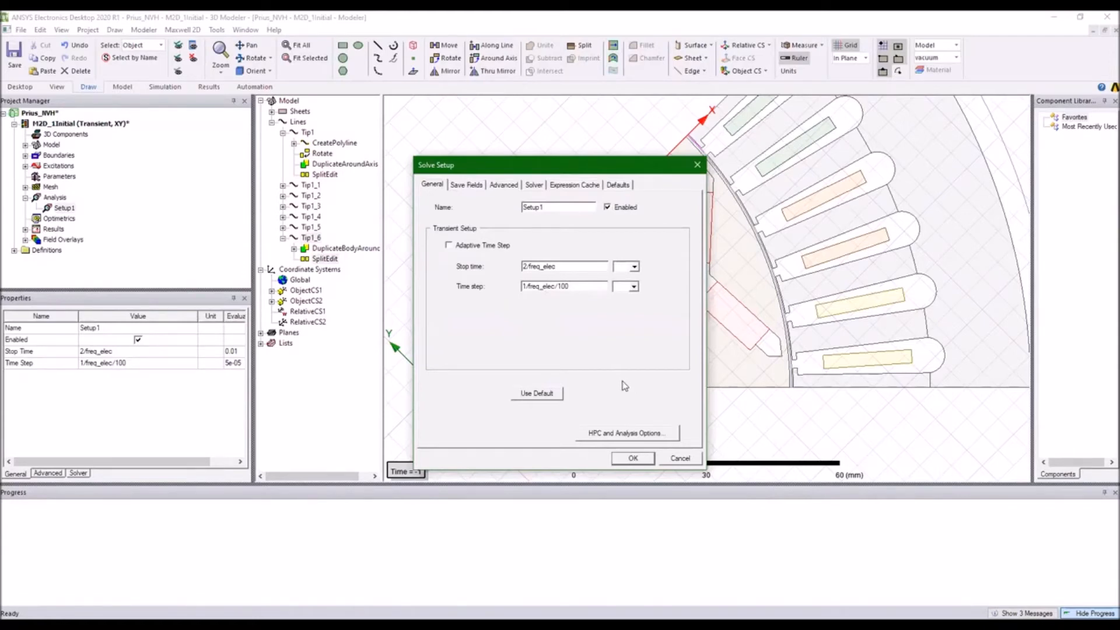
mouse_move(619, 386)
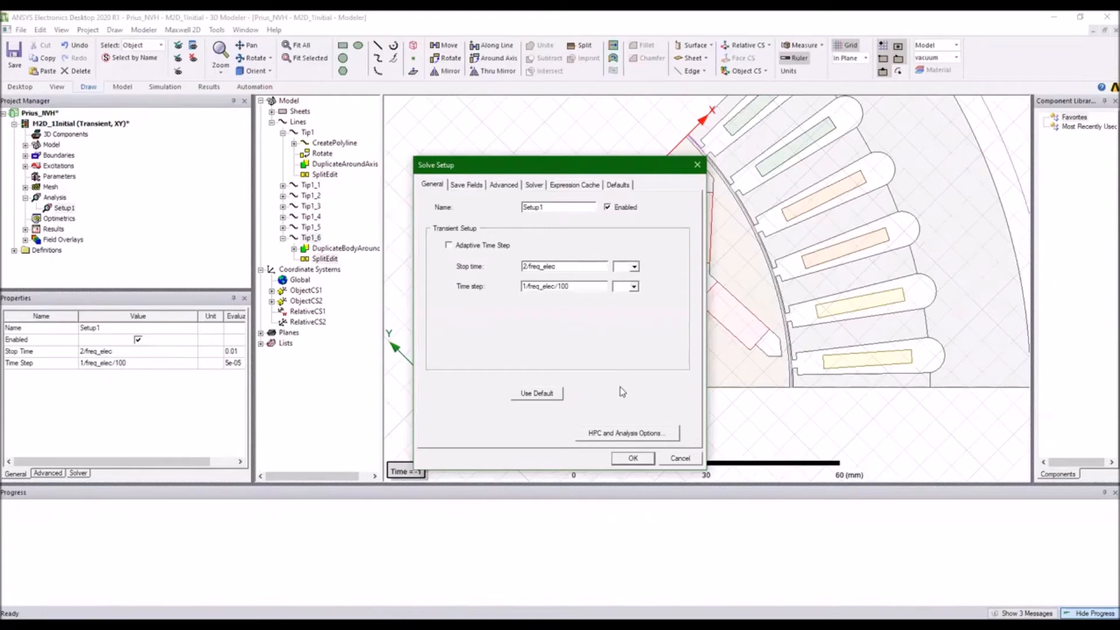
mouse_move(627, 462)
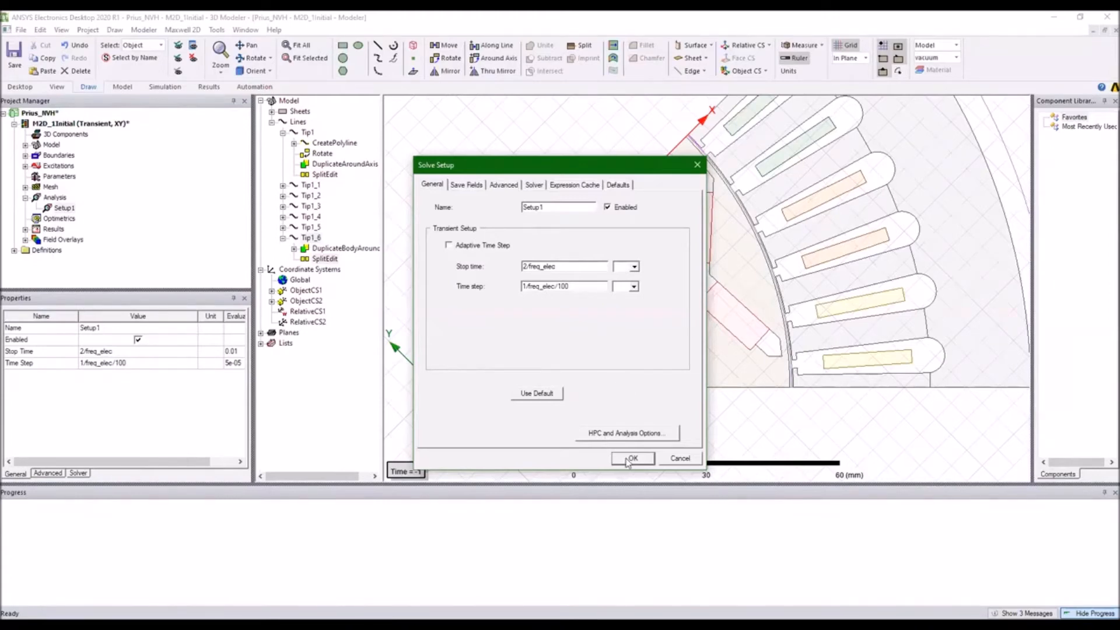
left_click(631, 458)
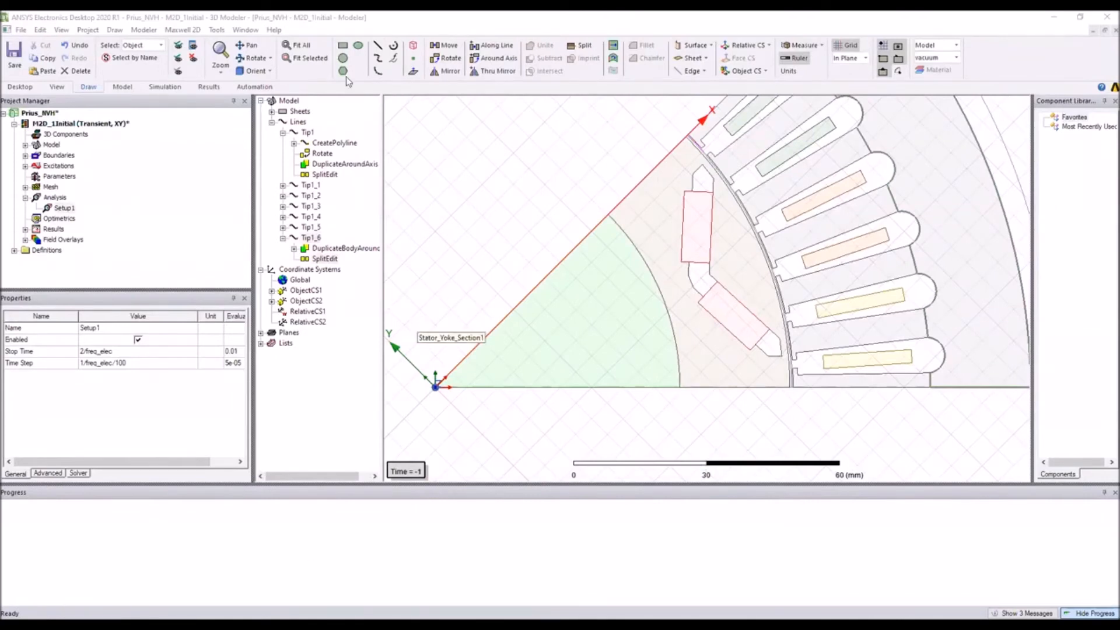
left_click(183, 29)
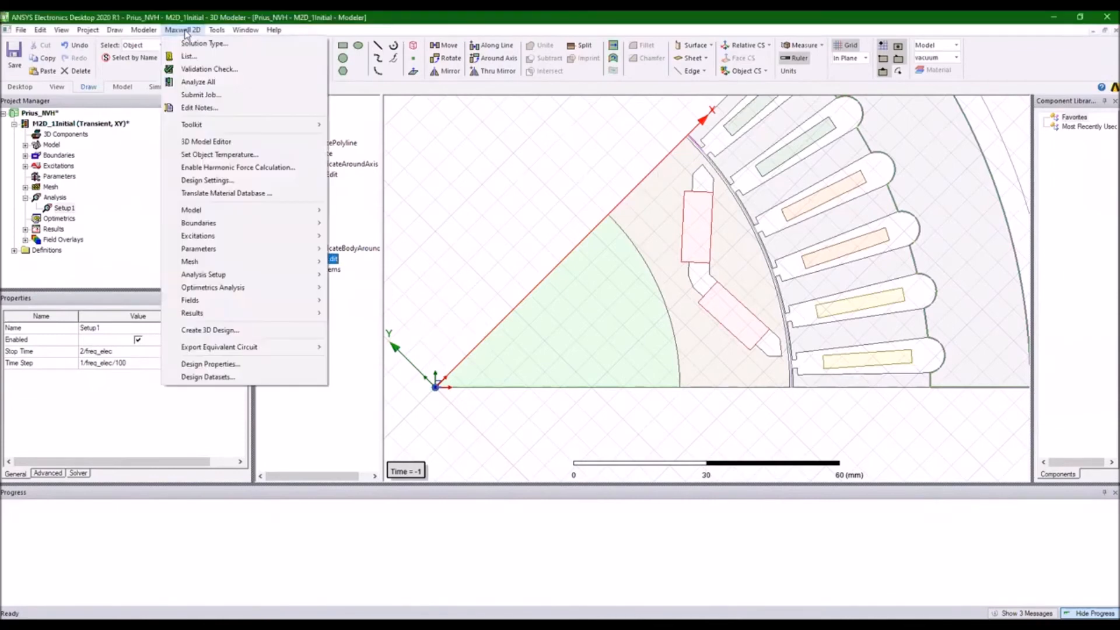
mouse_move(198, 108)
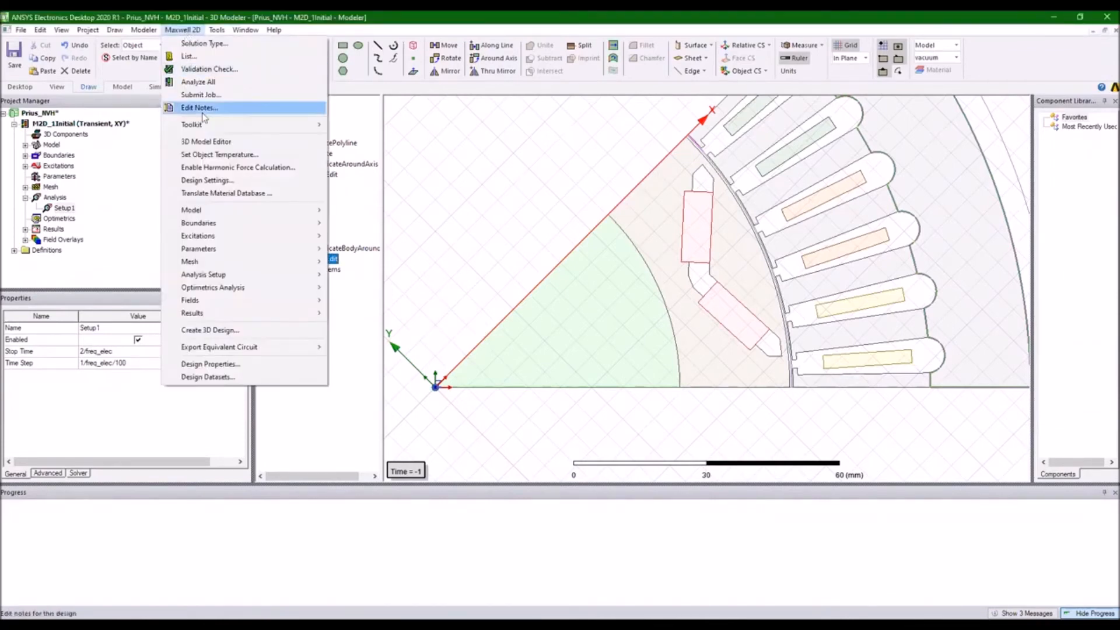
mouse_move(238, 167)
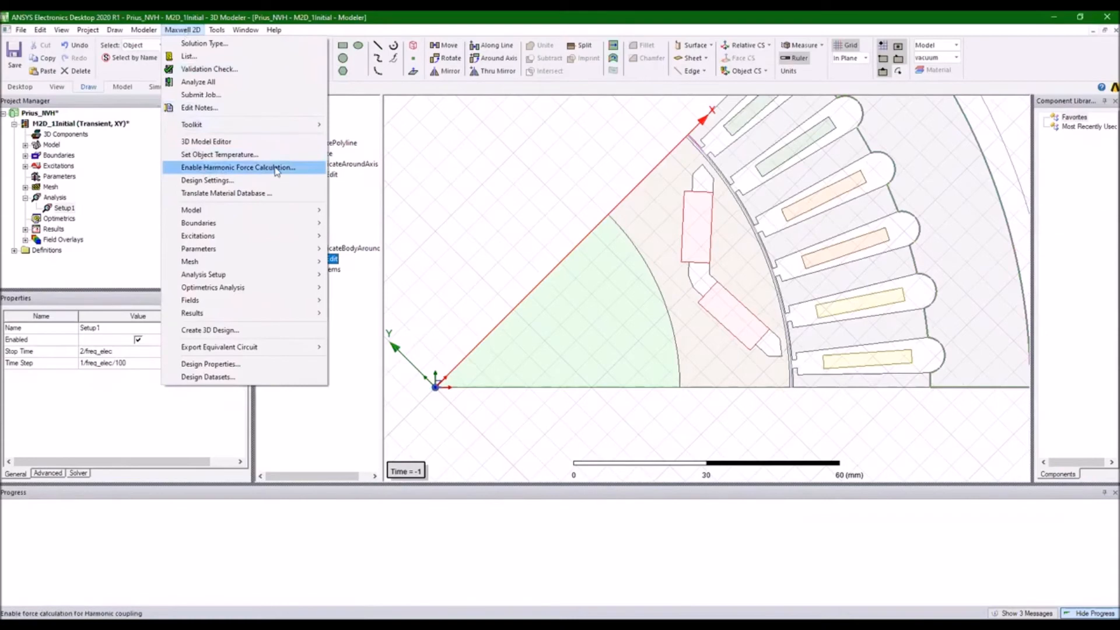
Step: Enable harmonic force for Tip1 and its six copies, showing the Advanced sample-window settings
left_click(238, 167)
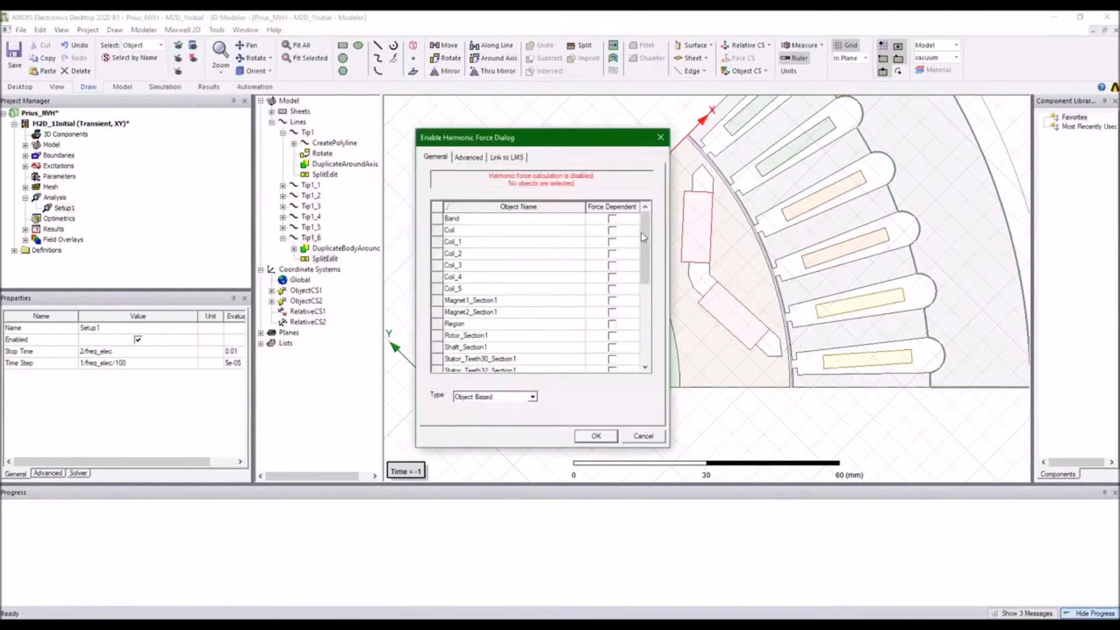
scroll("down", 3)
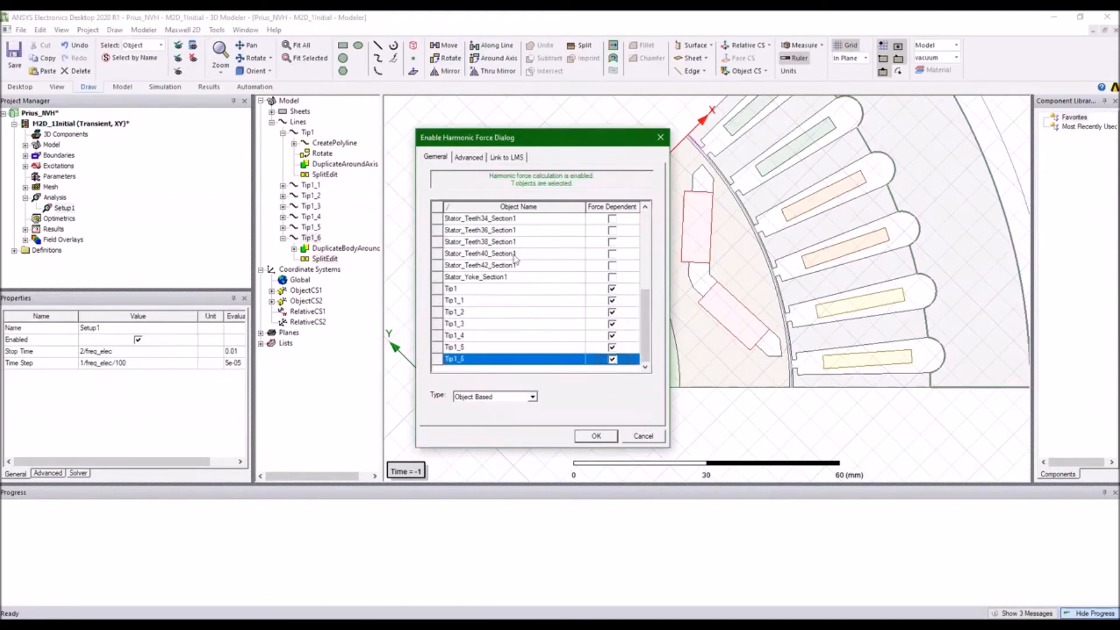
left_click(468, 157)
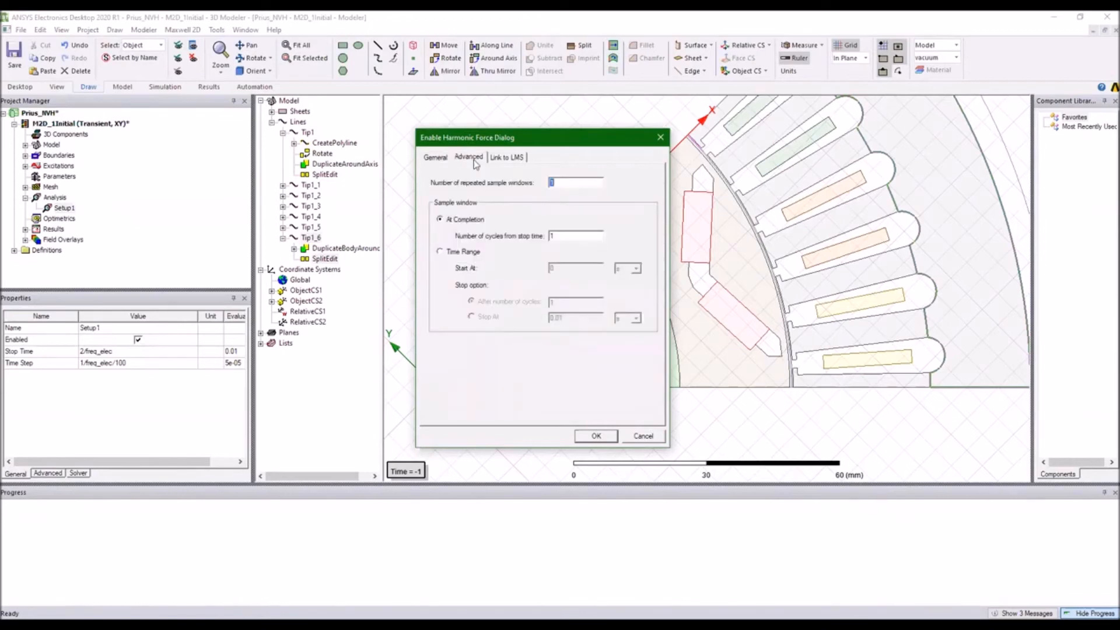
mouse_move(462, 255)
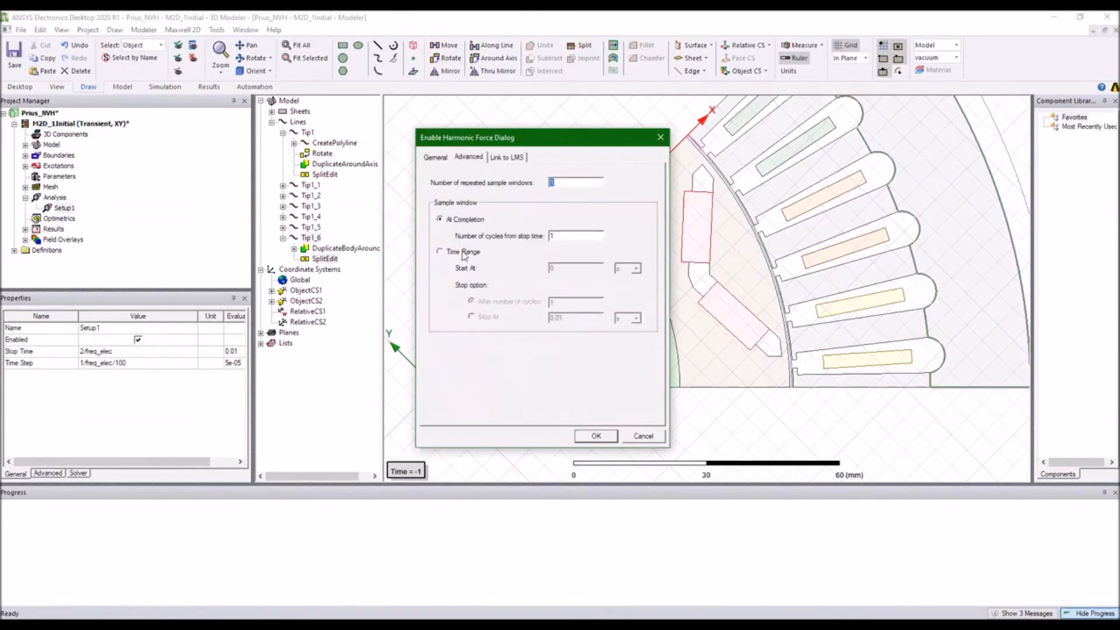
left_click(440, 252)
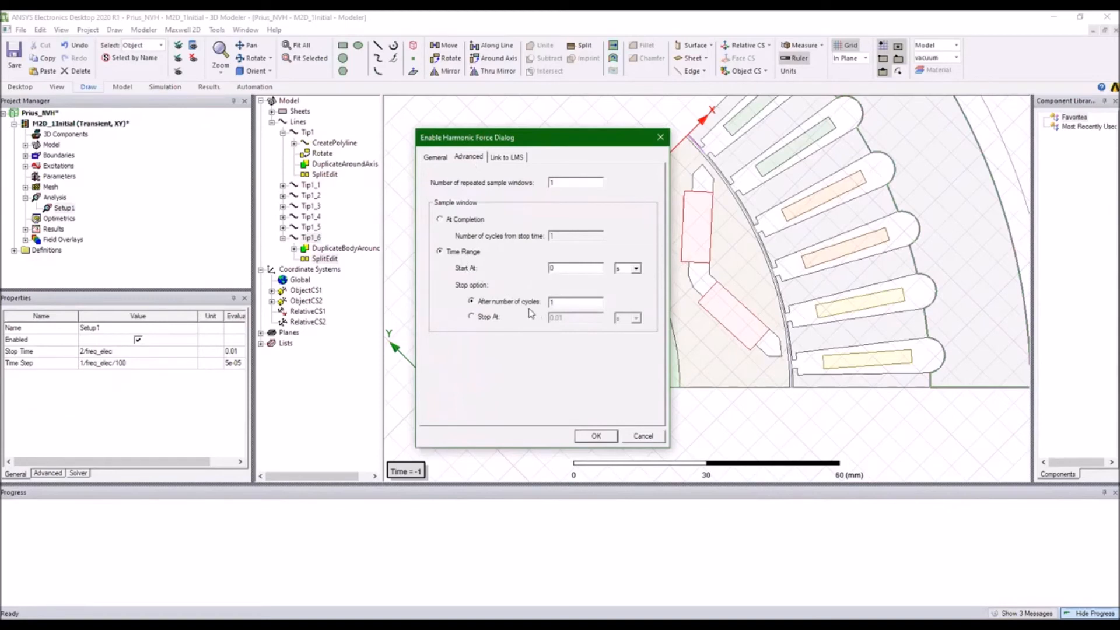
left_click(471, 316)
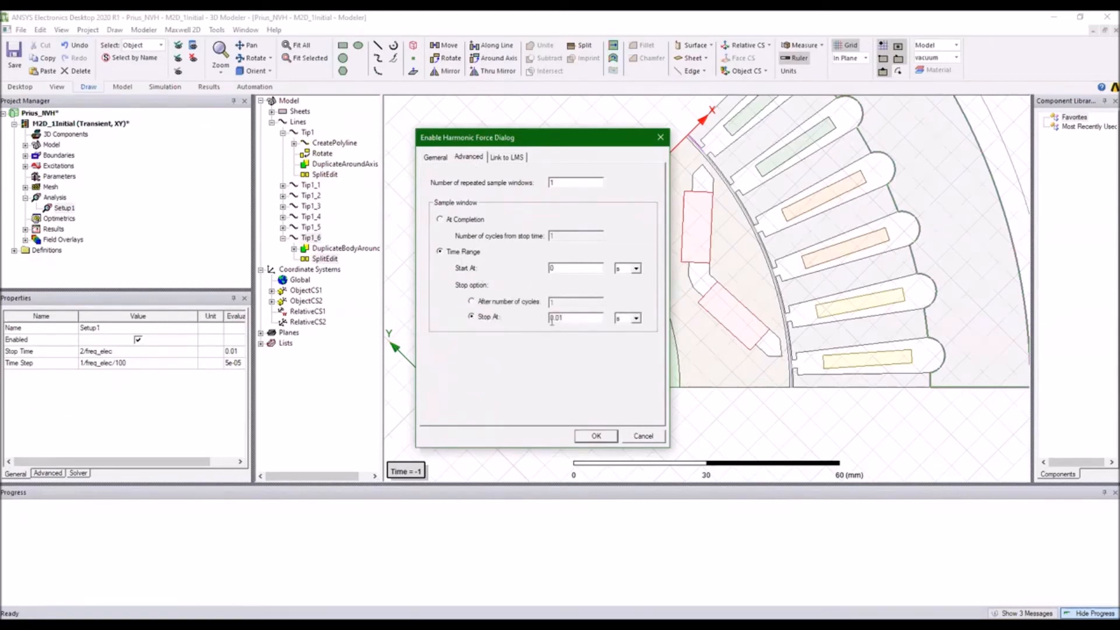
type("2")
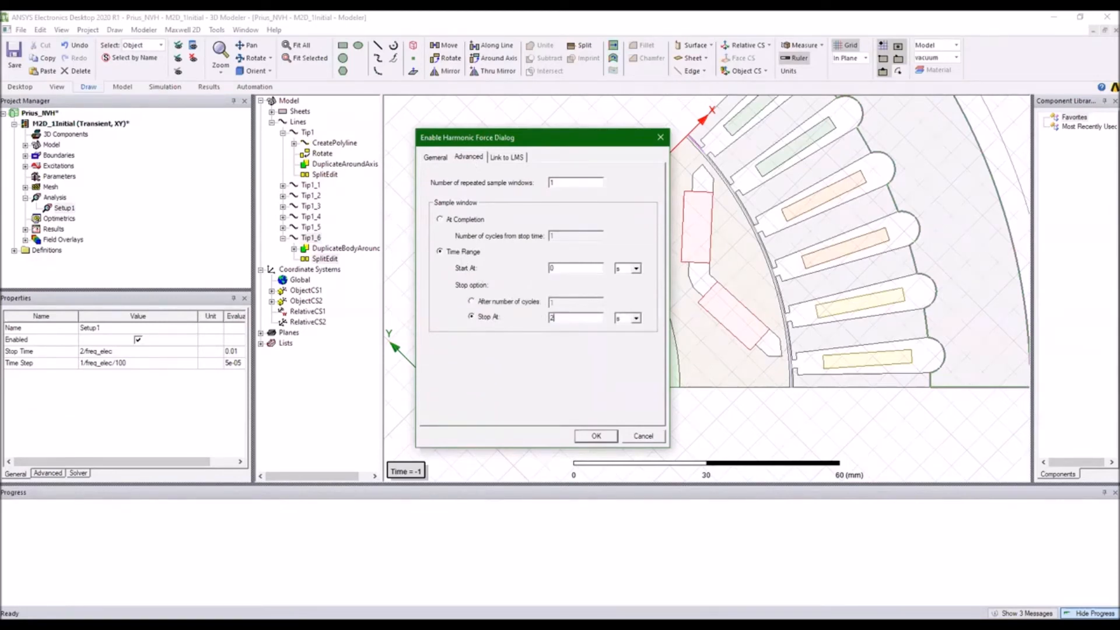
type("/")
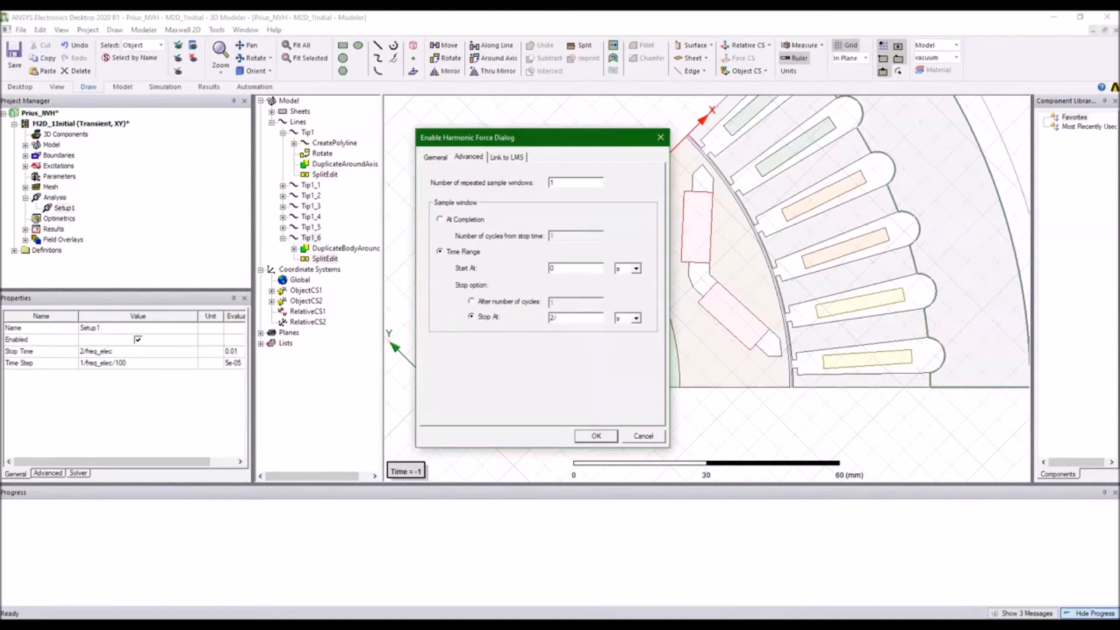
type("freq_elec")
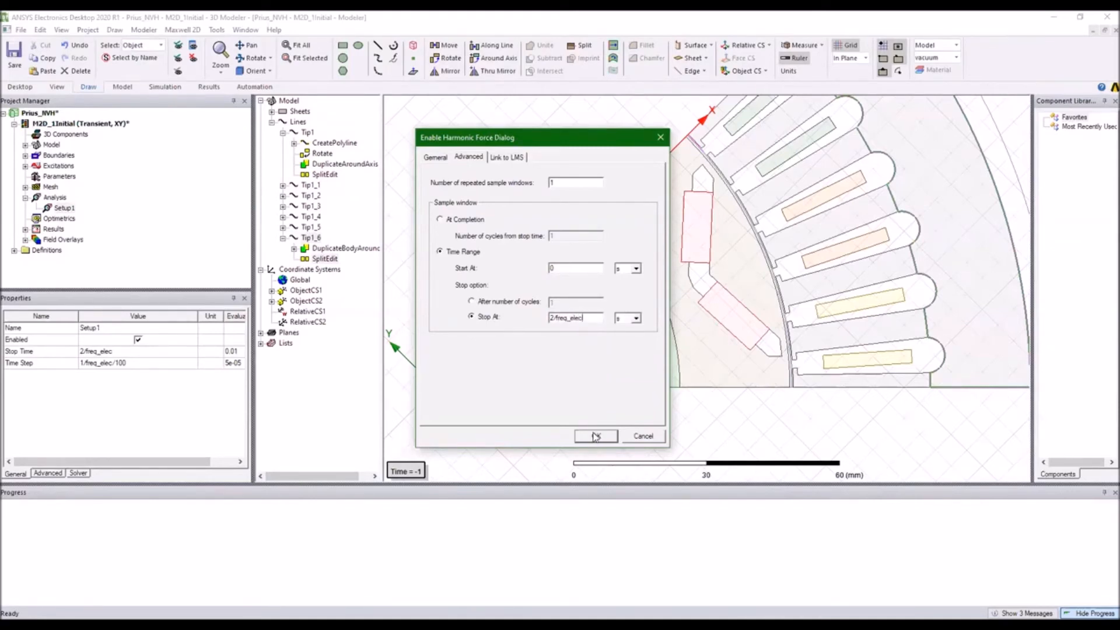
left_click(595, 435)
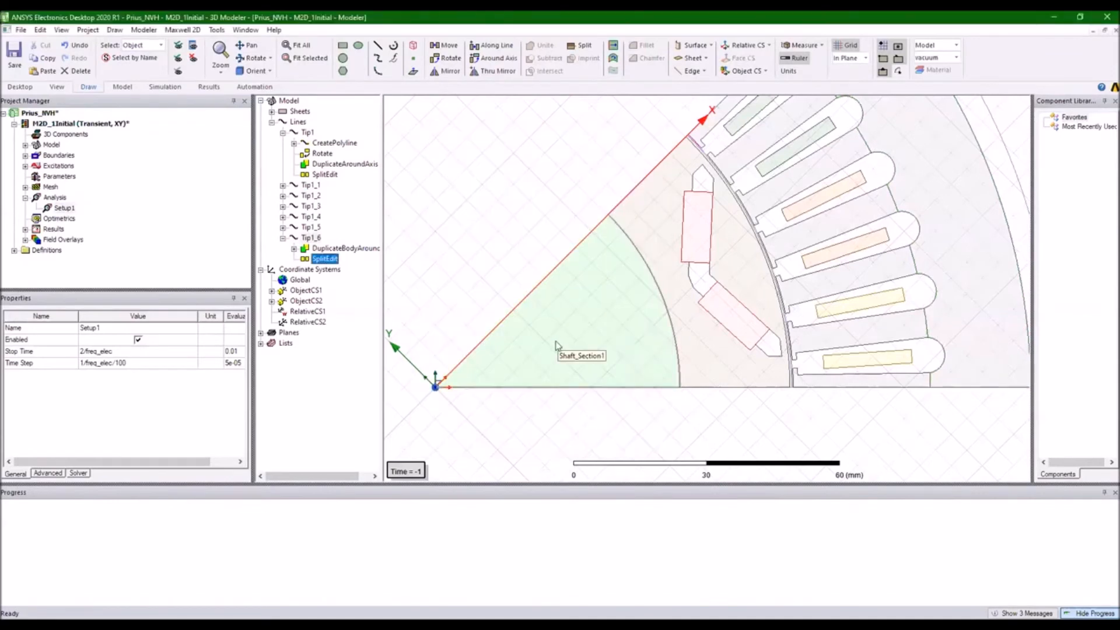
mouse_move(495, 258)
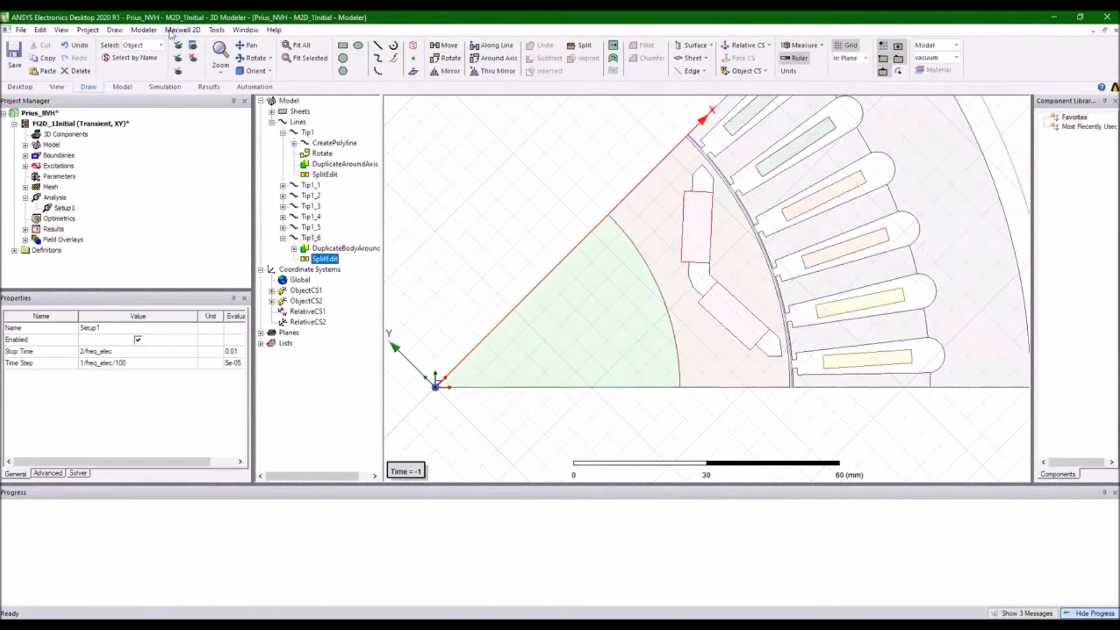
Step: Run Analyze All and accept the newer-version warning so the design solves
left_click(182, 30)
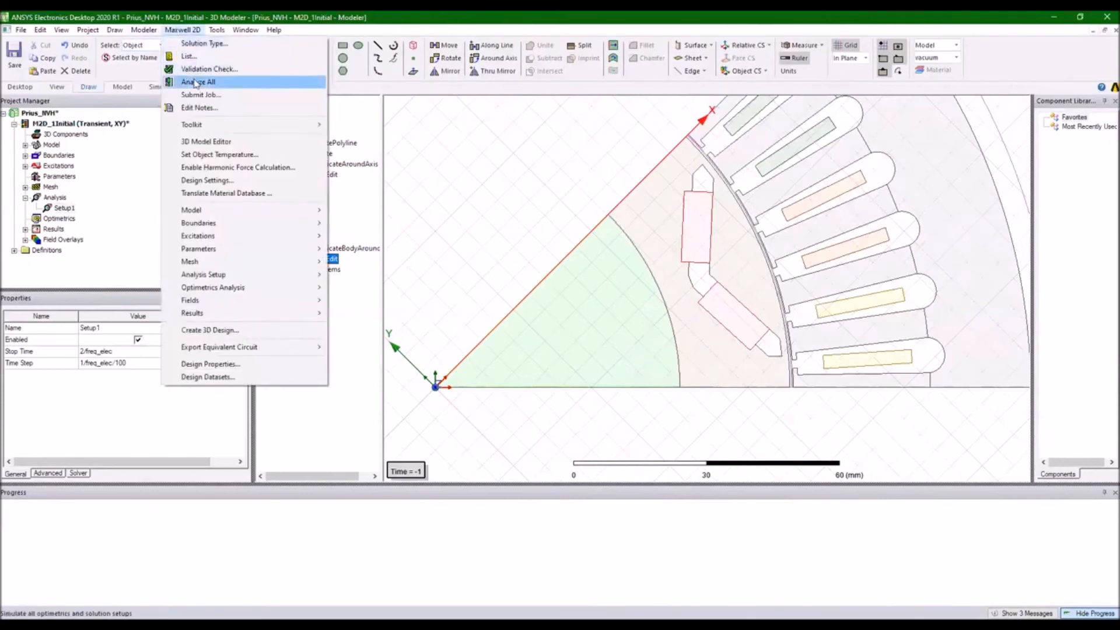
left_click(197, 82)
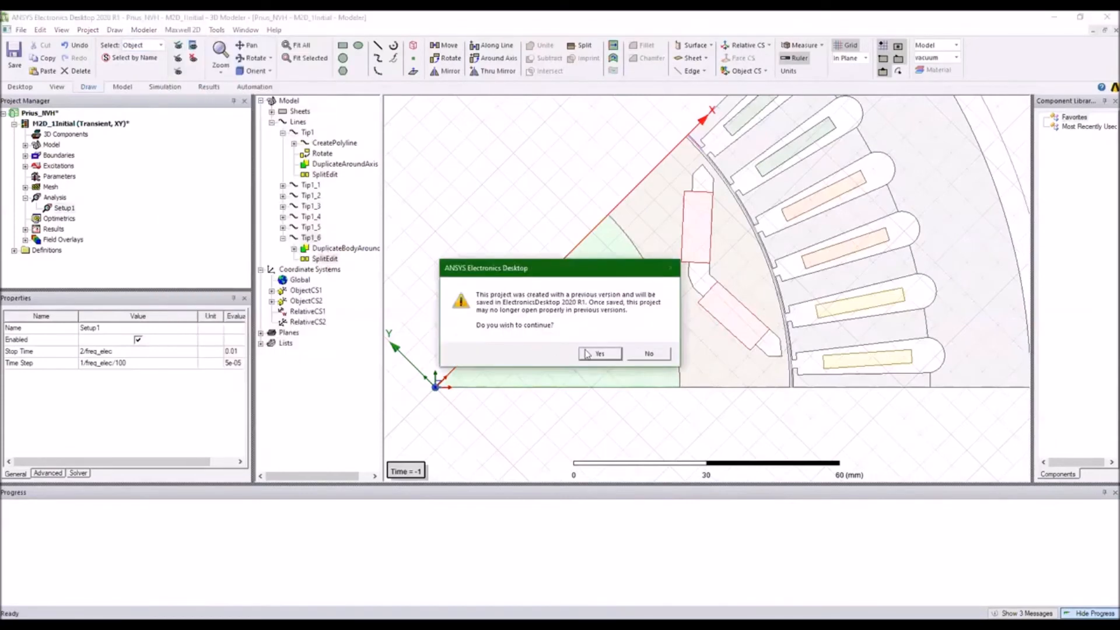
left_click(599, 353)
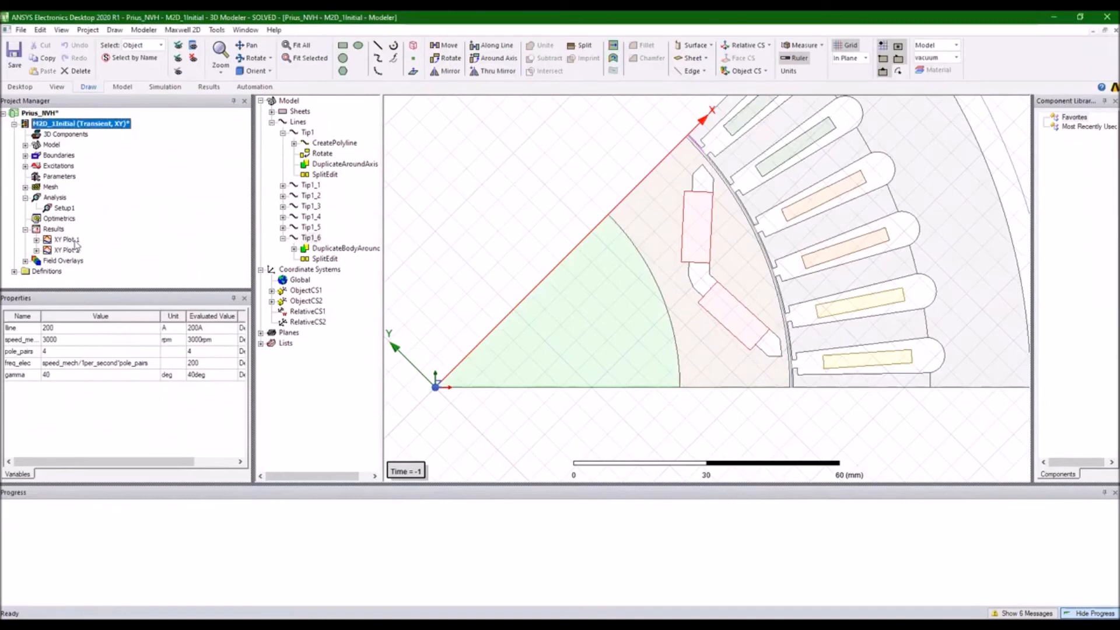
Step: View XY Plot 1 torque (about 238 N·m) and XY Plot 2 three-phase voltages
double_click(68, 239)
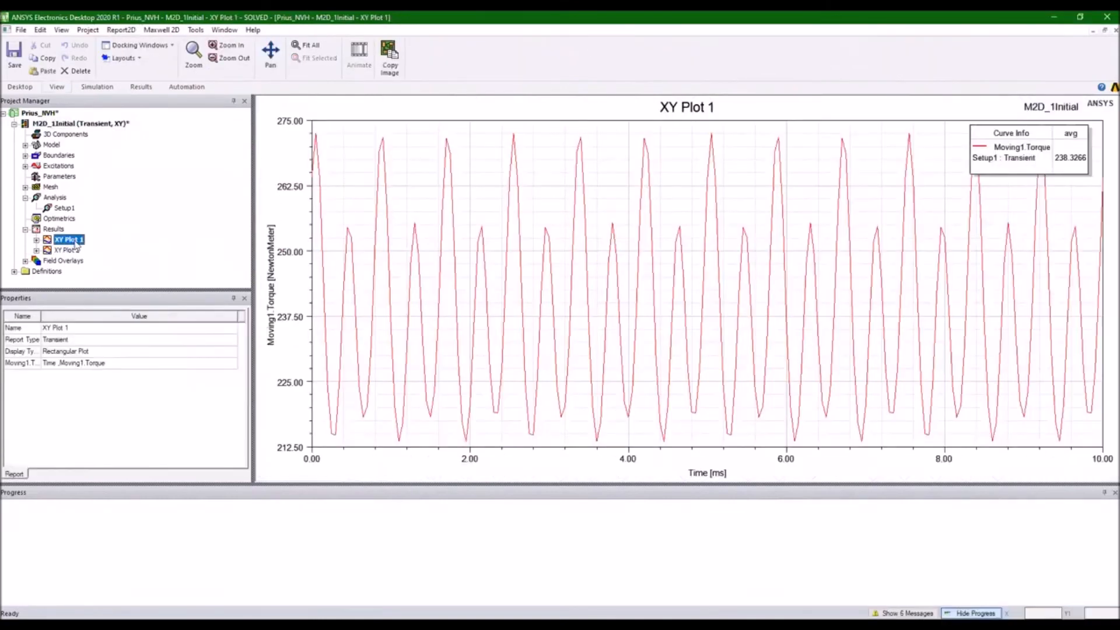
left_click(66, 250)
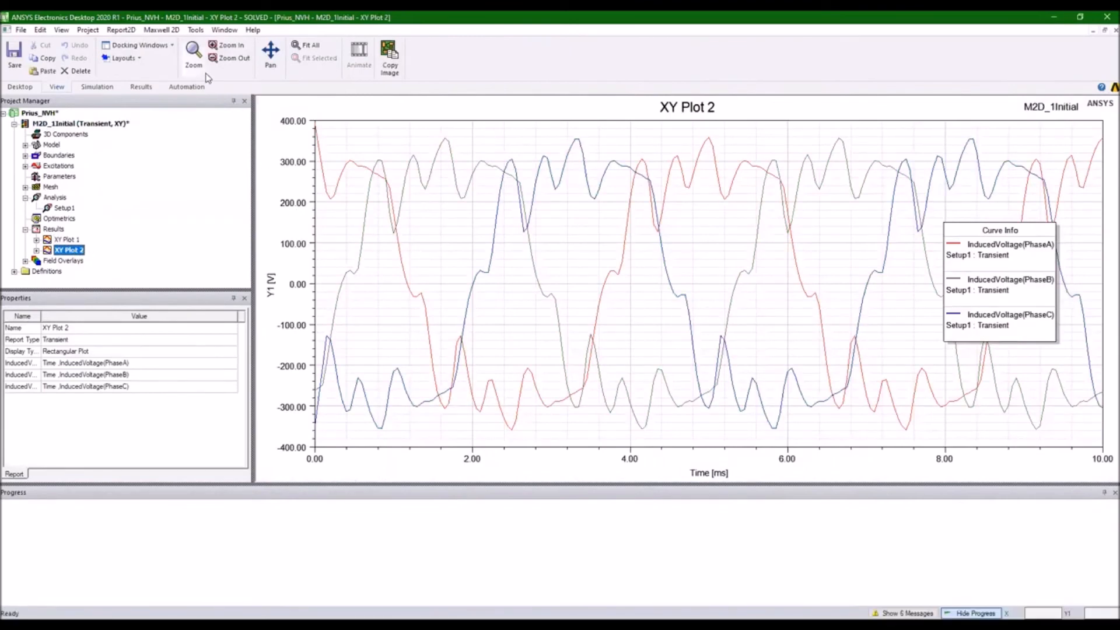
left_click(162, 29)
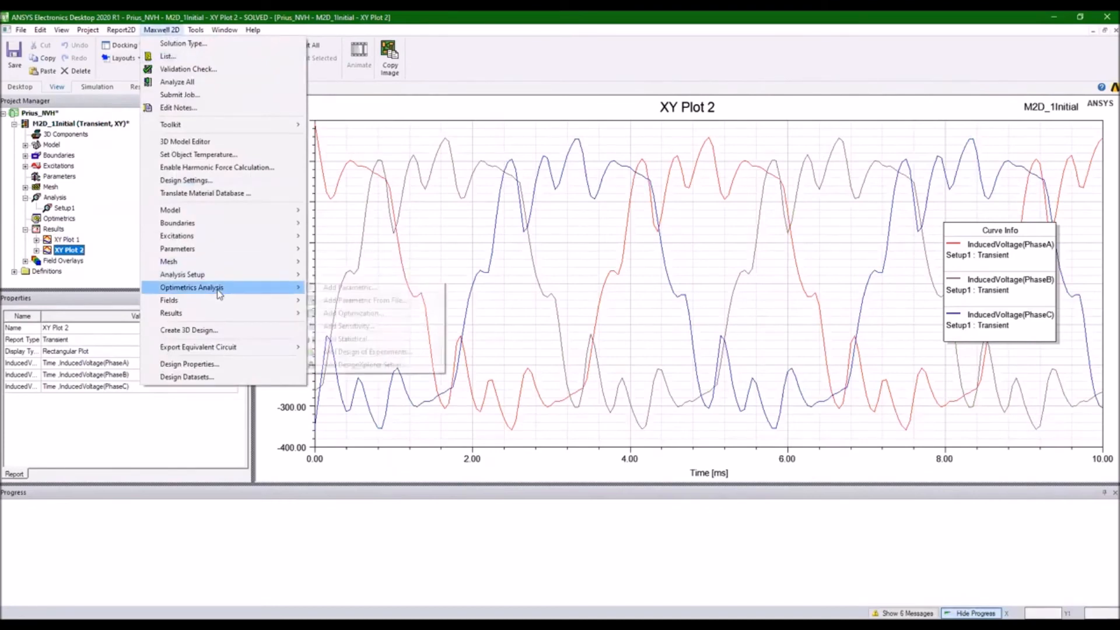
mouse_move(191, 286)
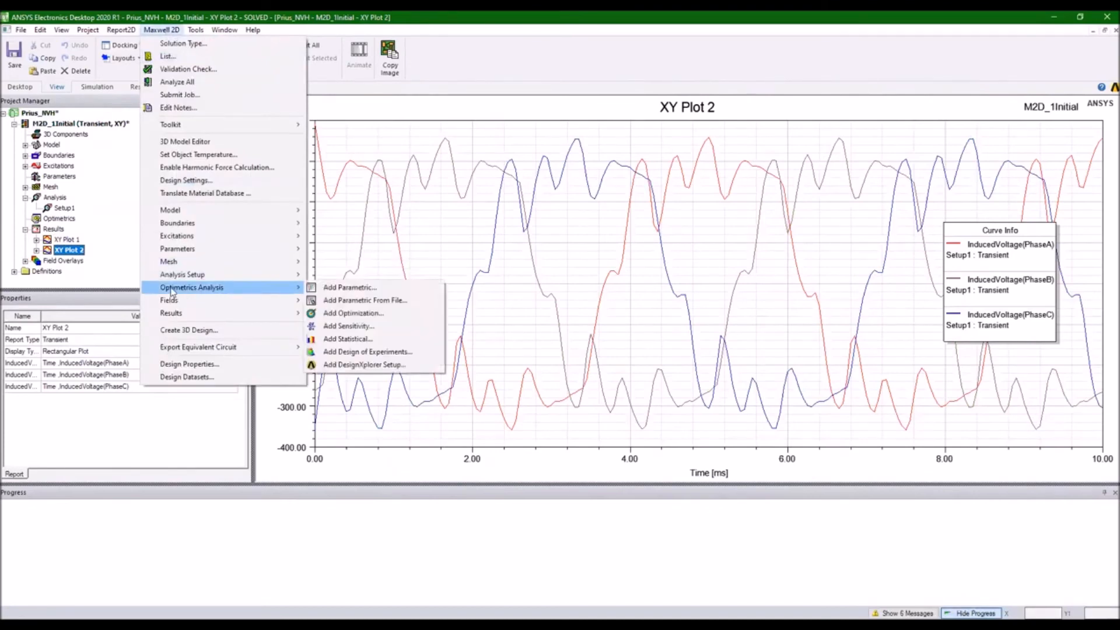
mouse_move(350, 287)
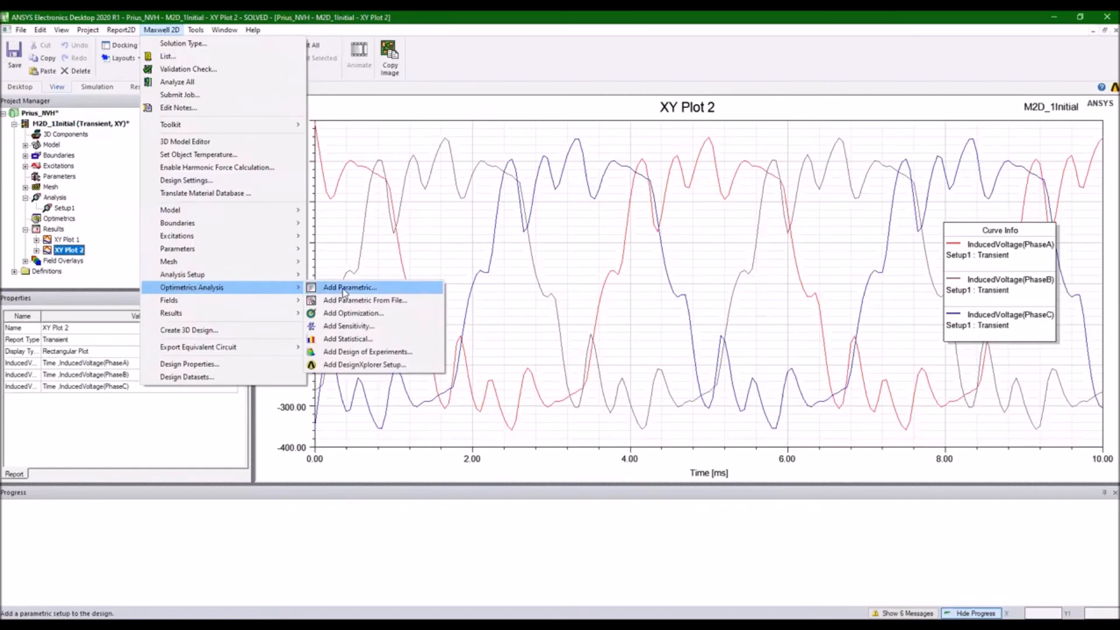
Step: Add a parametric sweep of speed_mech, linear step 1000–5000 rpm by 1000 rpm
left_click(349, 287)
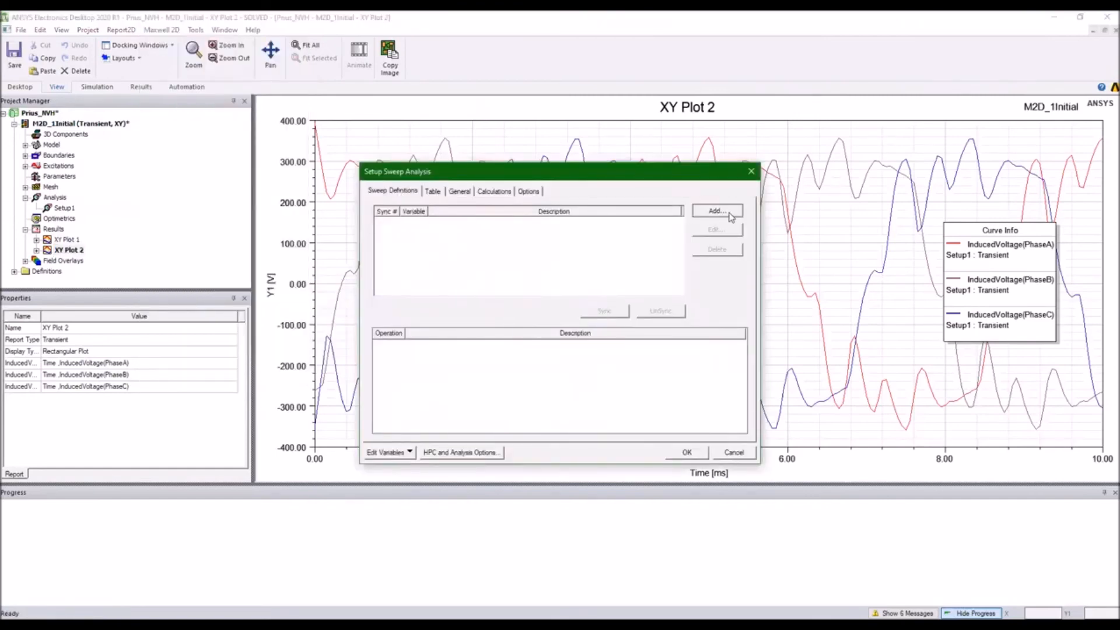
left_click(717, 210)
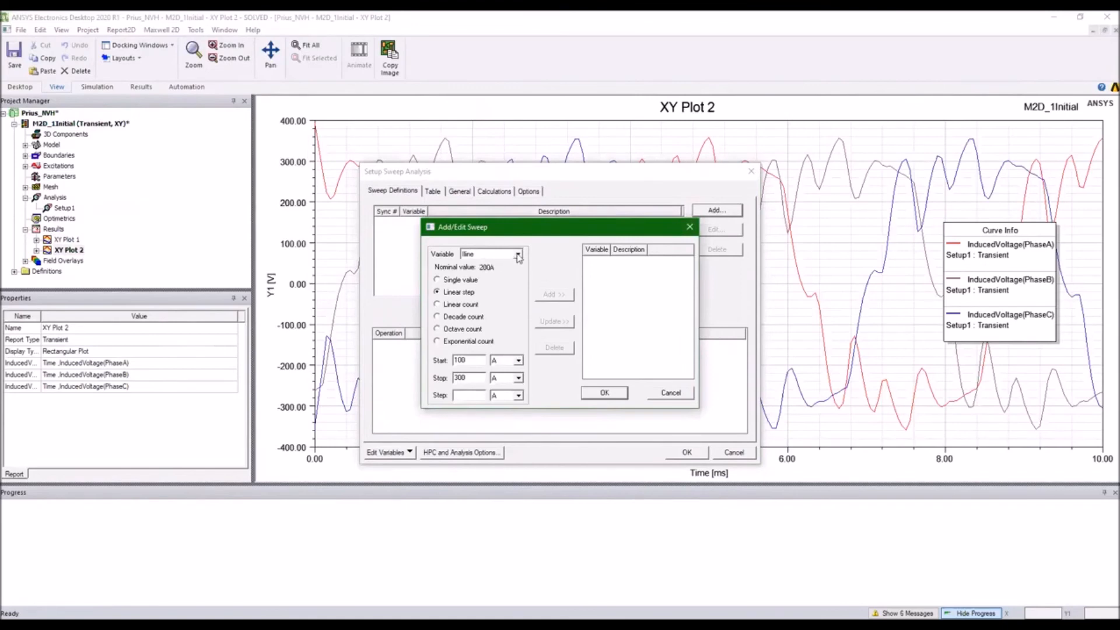
left_click(518, 254)
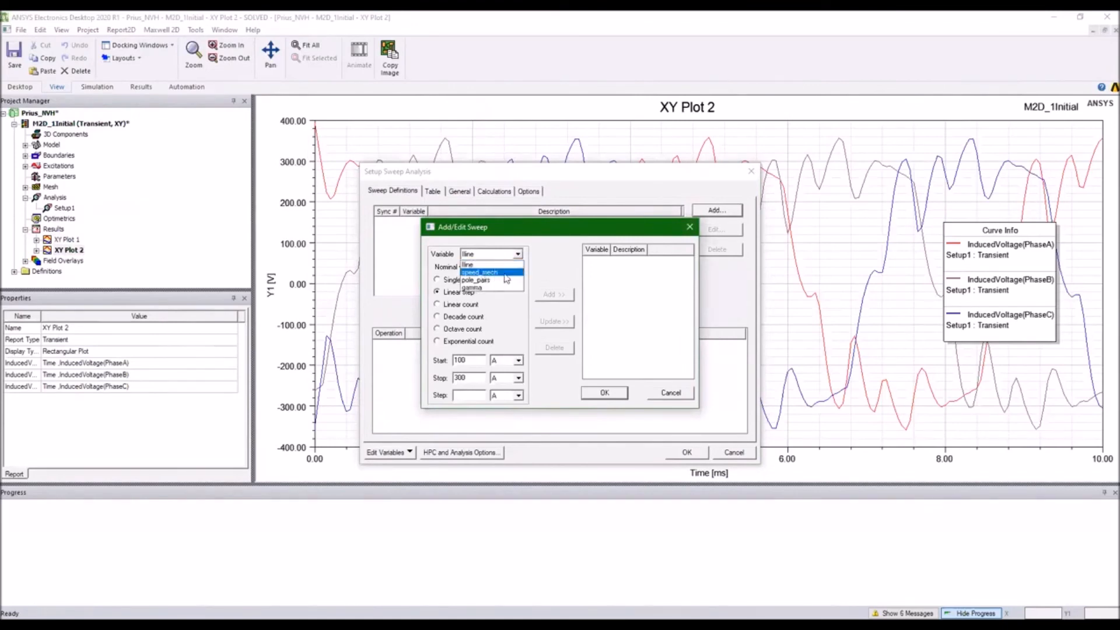
left_click(478, 273)
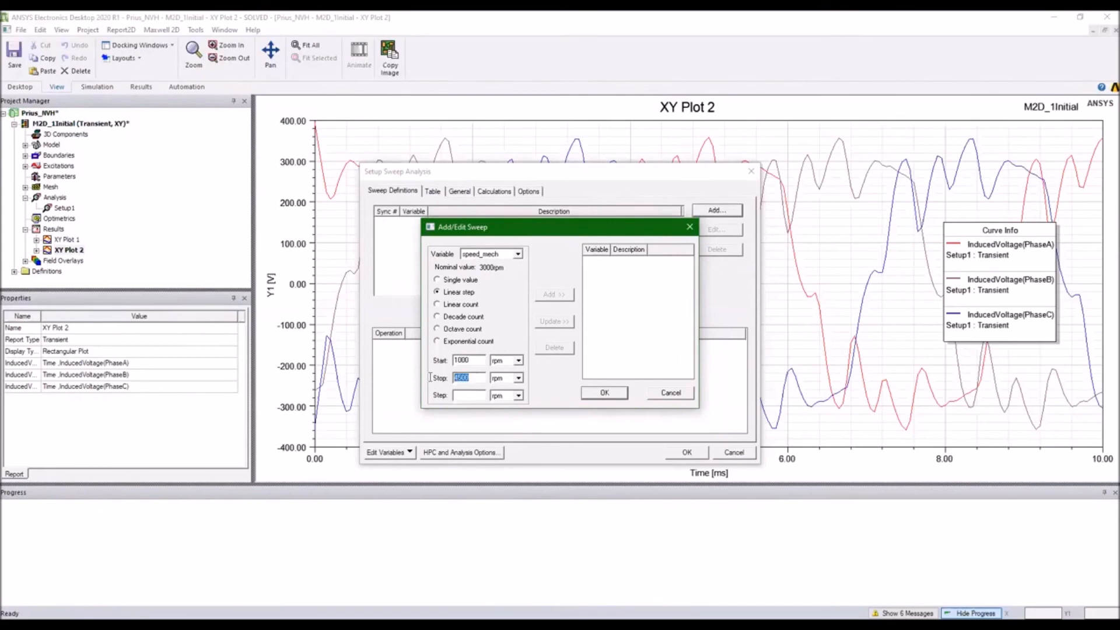
type("5000")
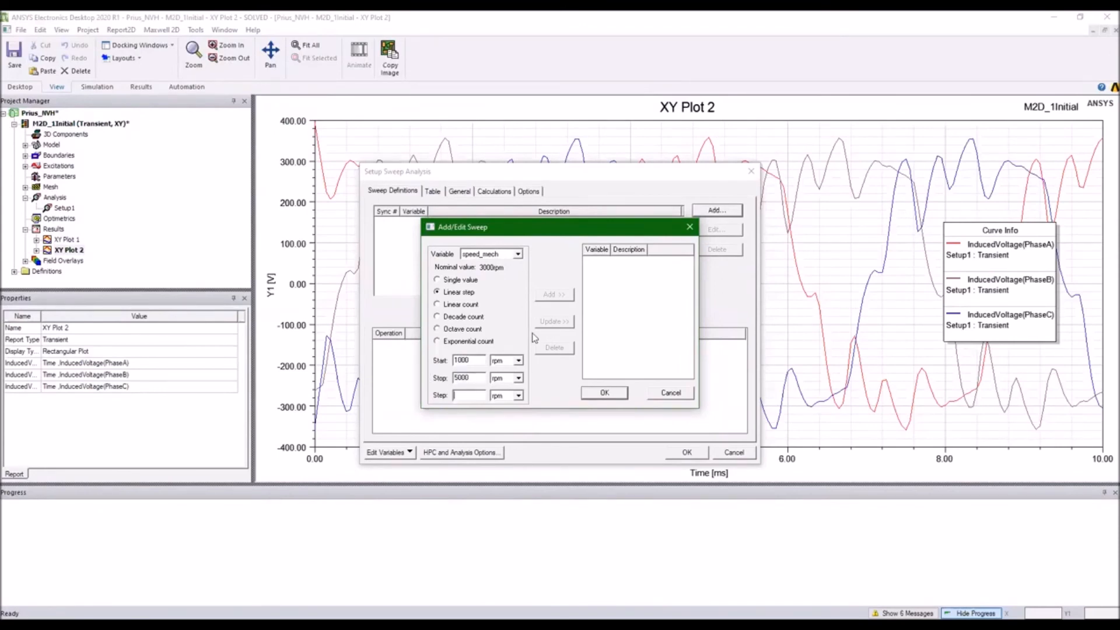
type("1000")
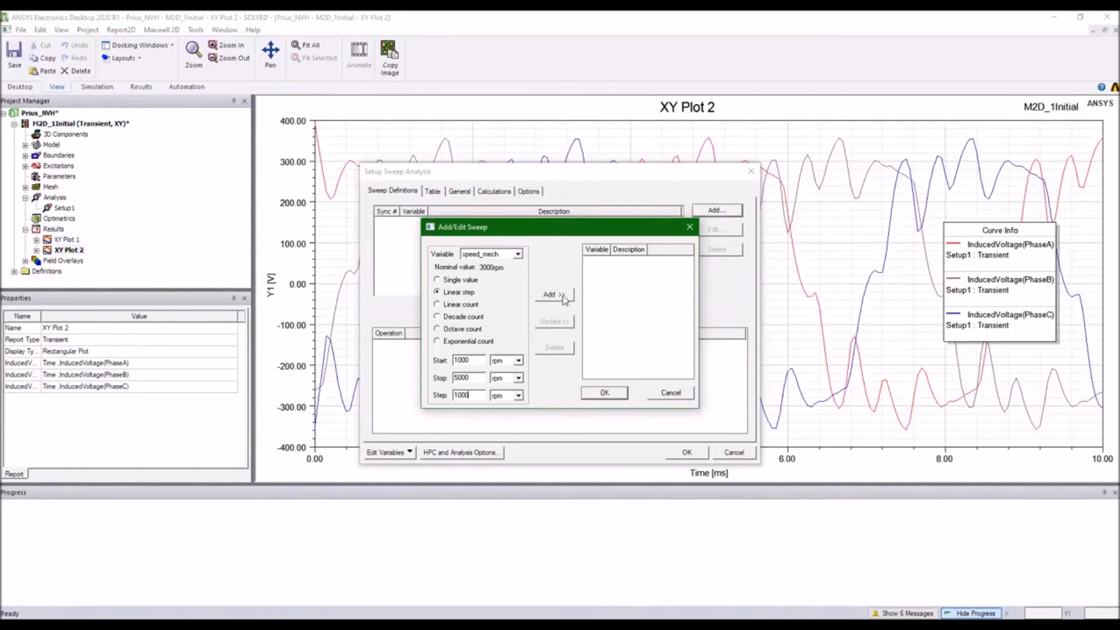
left_click(554, 293)
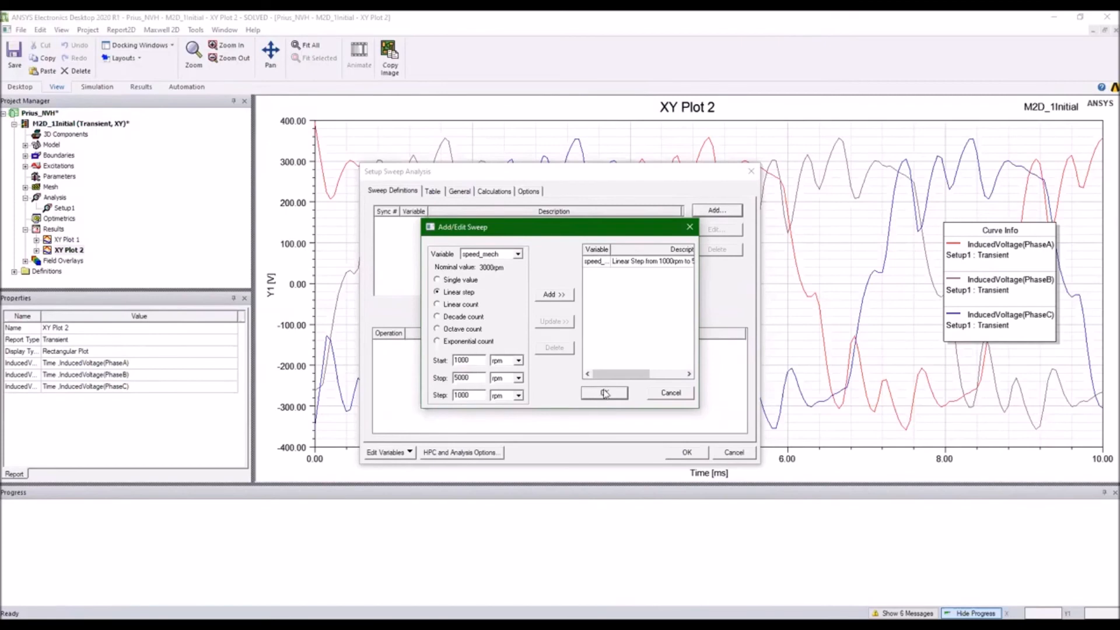
left_click(604, 392)
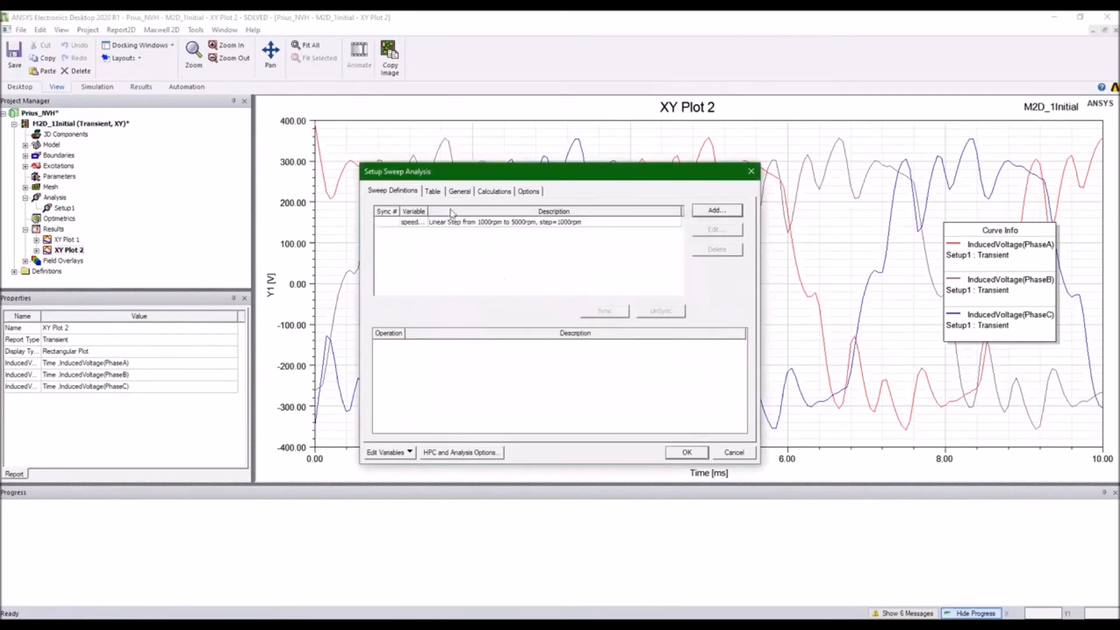
Step: Enable Save Fields And Mesh in the sweep options and confirm the speed sweep
left_click(528, 191)
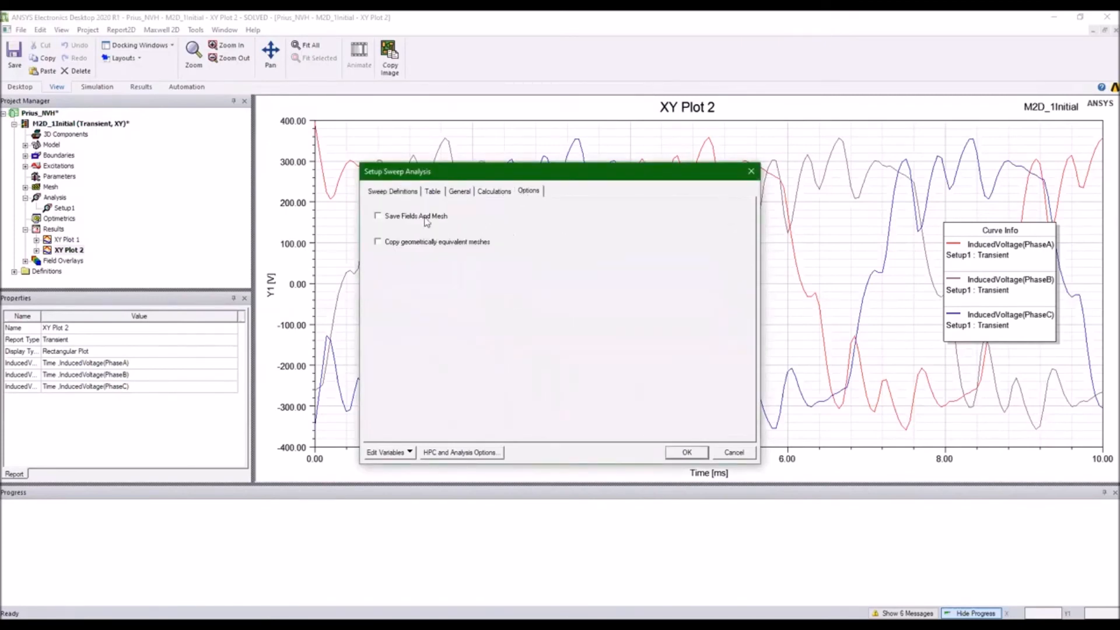
left_click(378, 216)
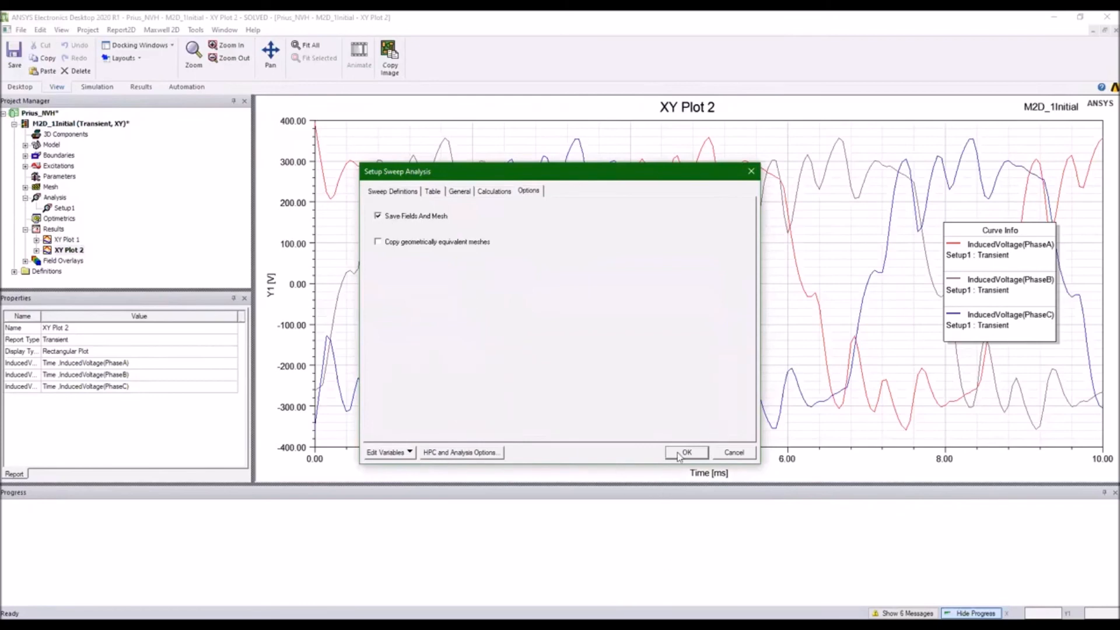
left_click(684, 452)
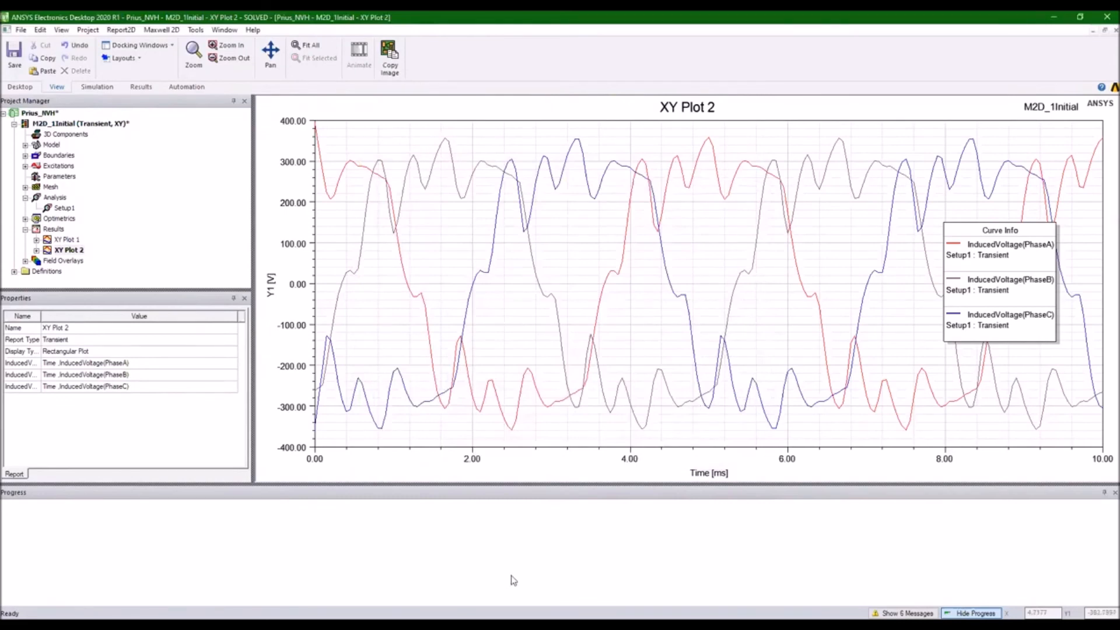
mouse_move(522, 533)
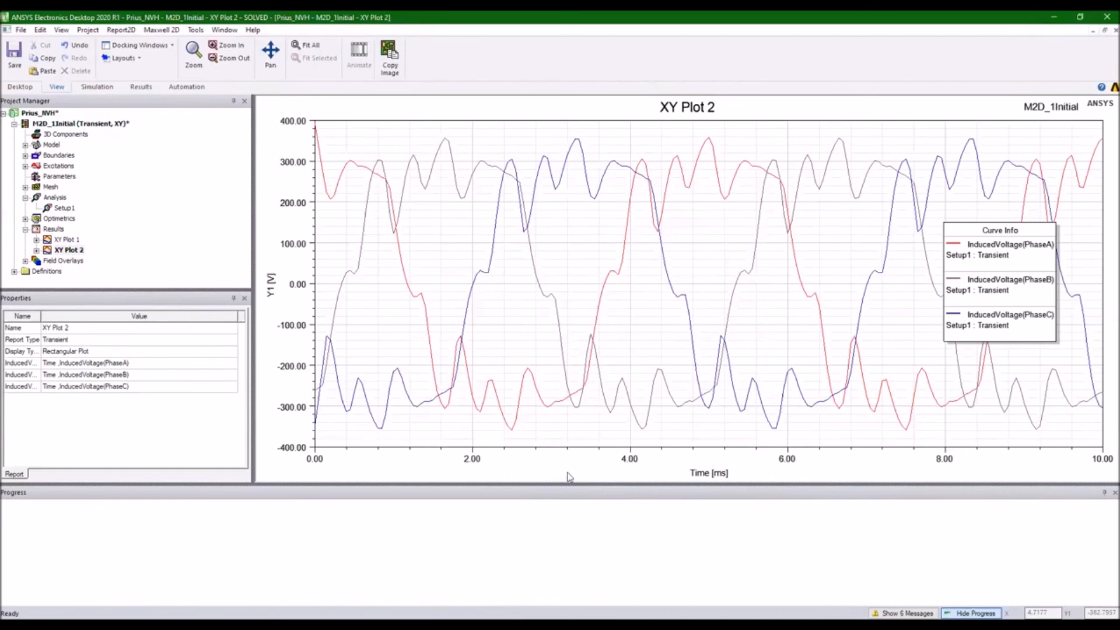
mouse_move(570, 478)
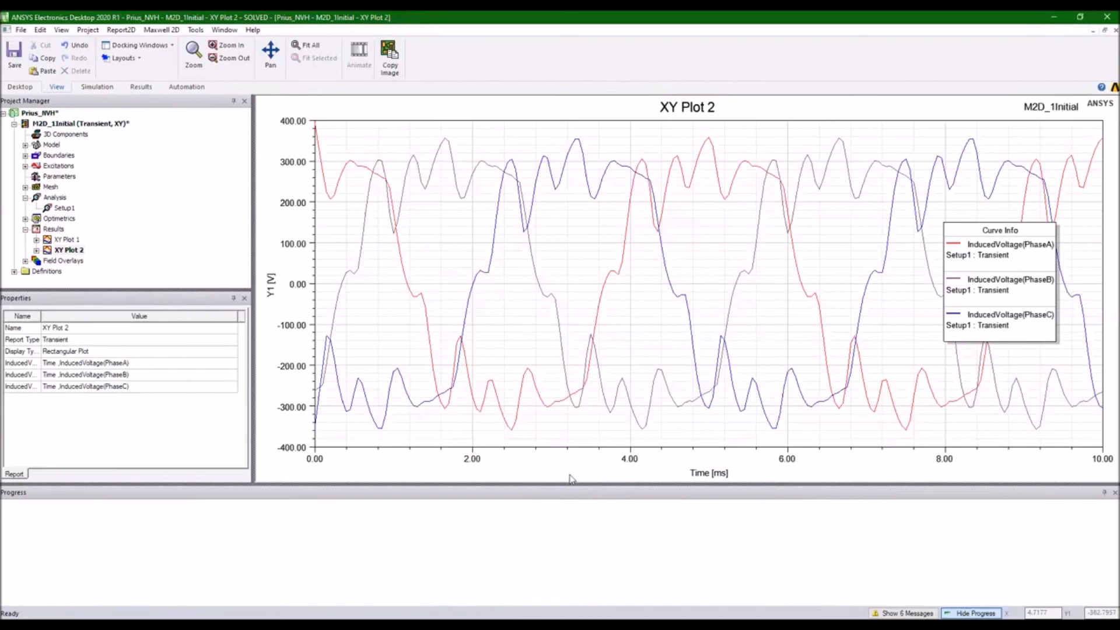
mouse_move(583, 382)
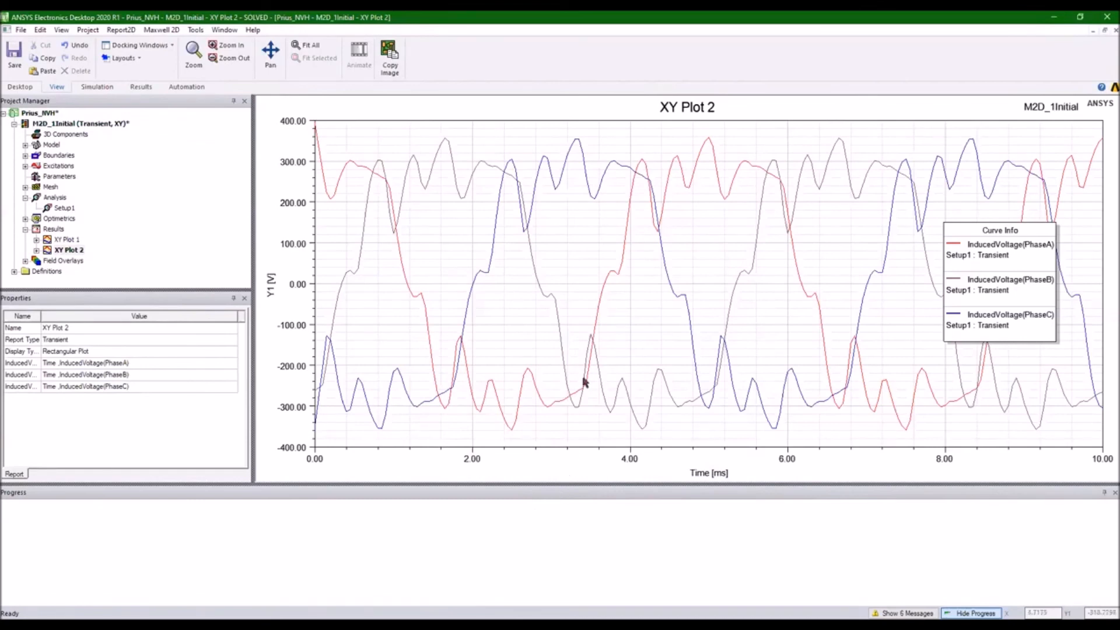